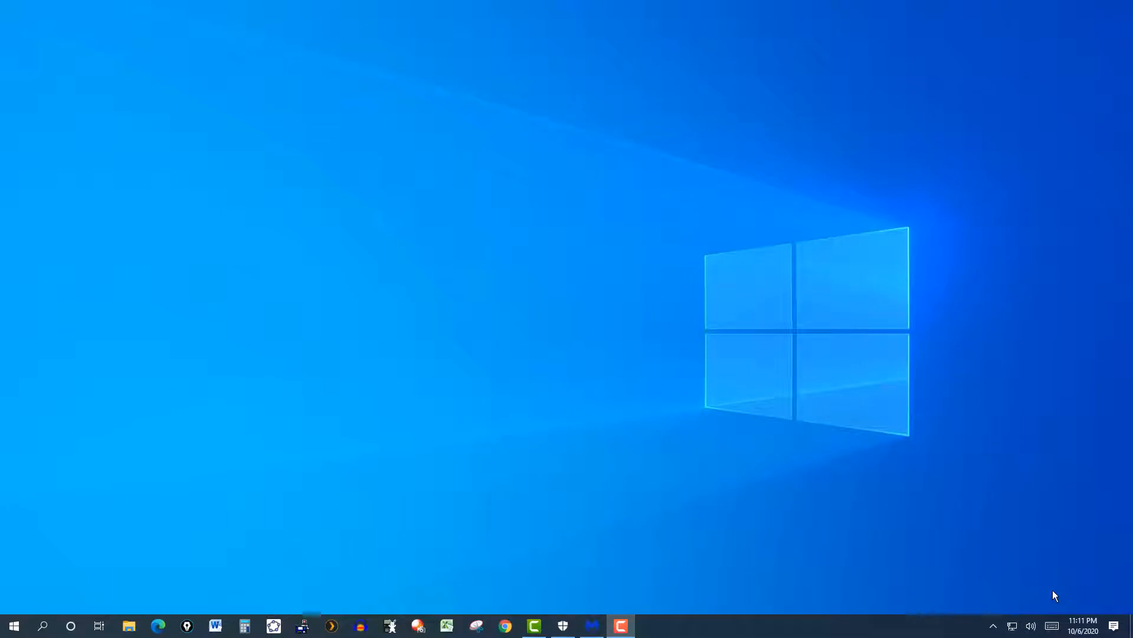
pyautogui.moveTo(928, 569)
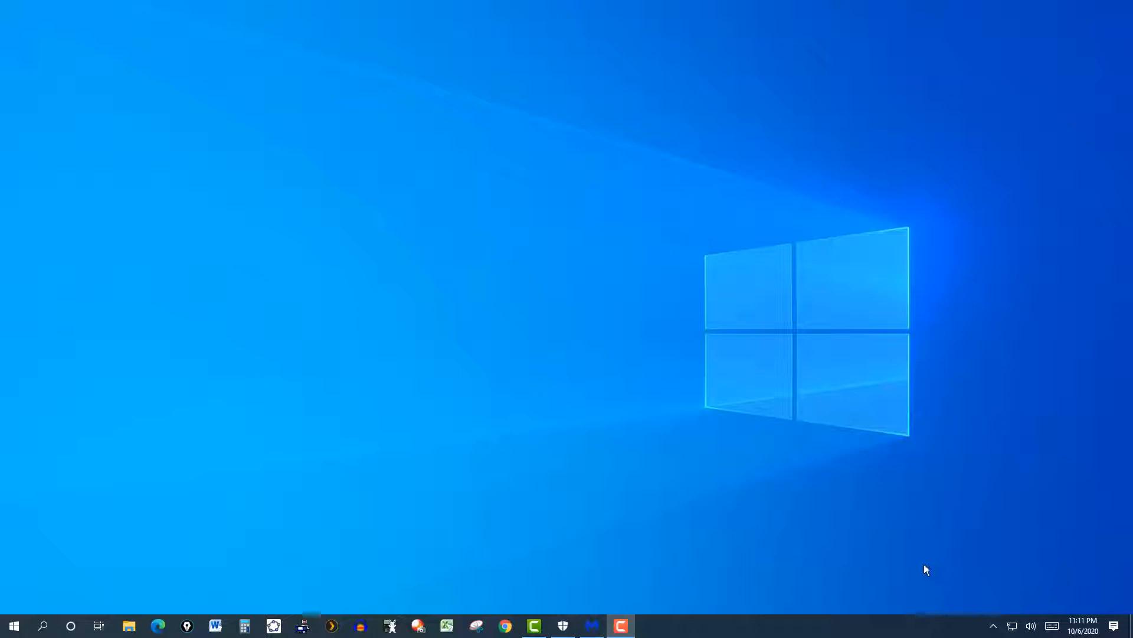
pyautogui.moveTo(164, 287)
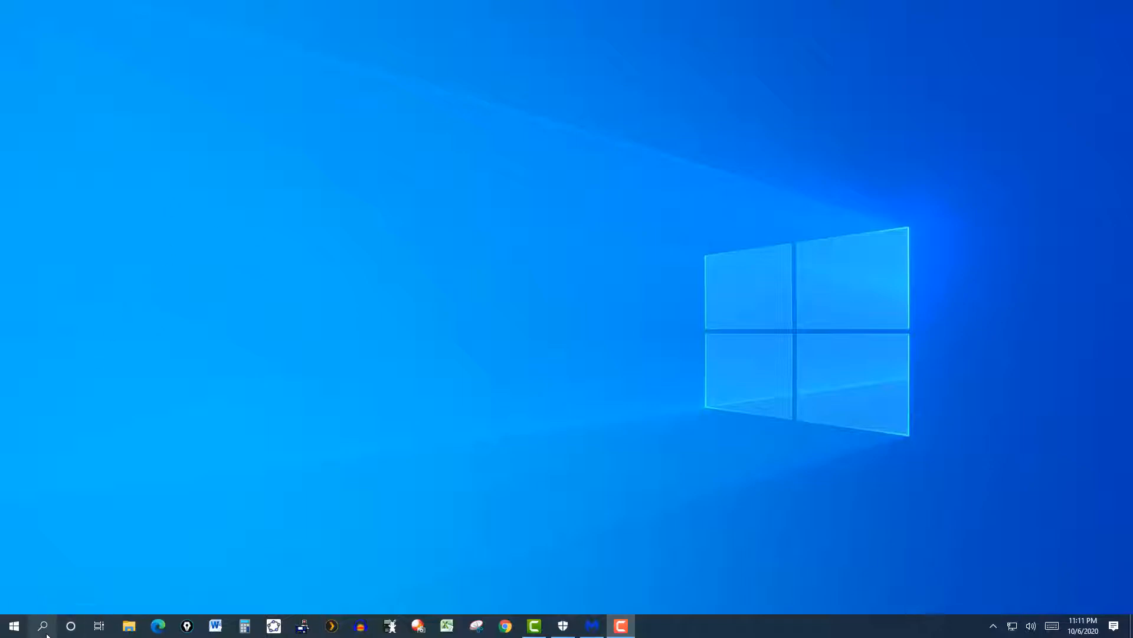
pyautogui.moveTo(42, 625)
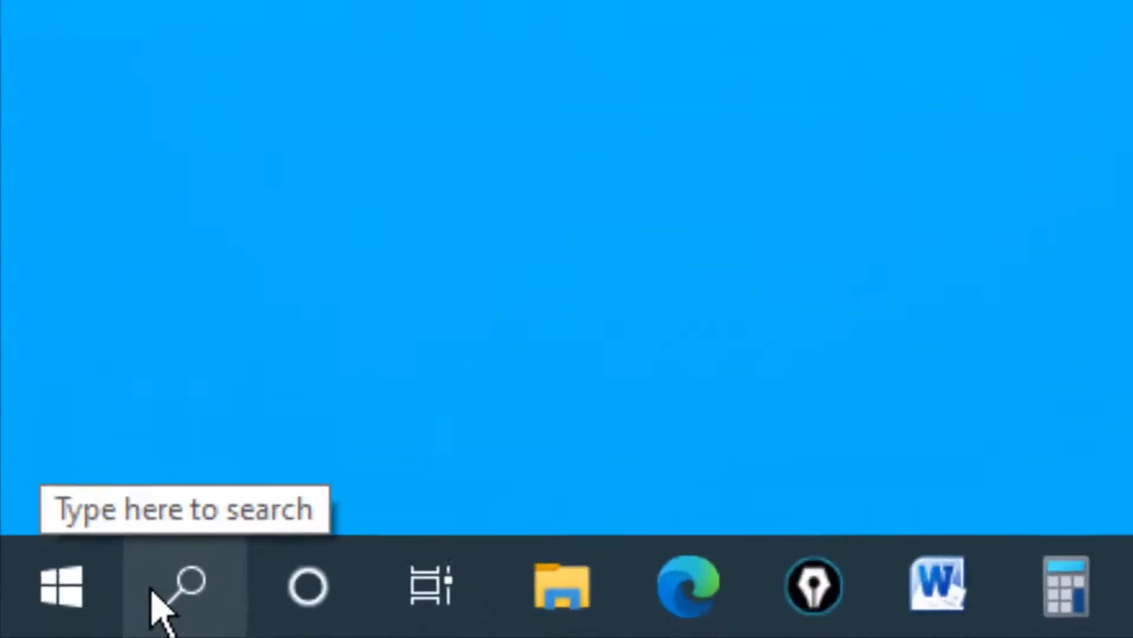
# - Search Windows for 'system Information'
pyautogui.click(177, 584)
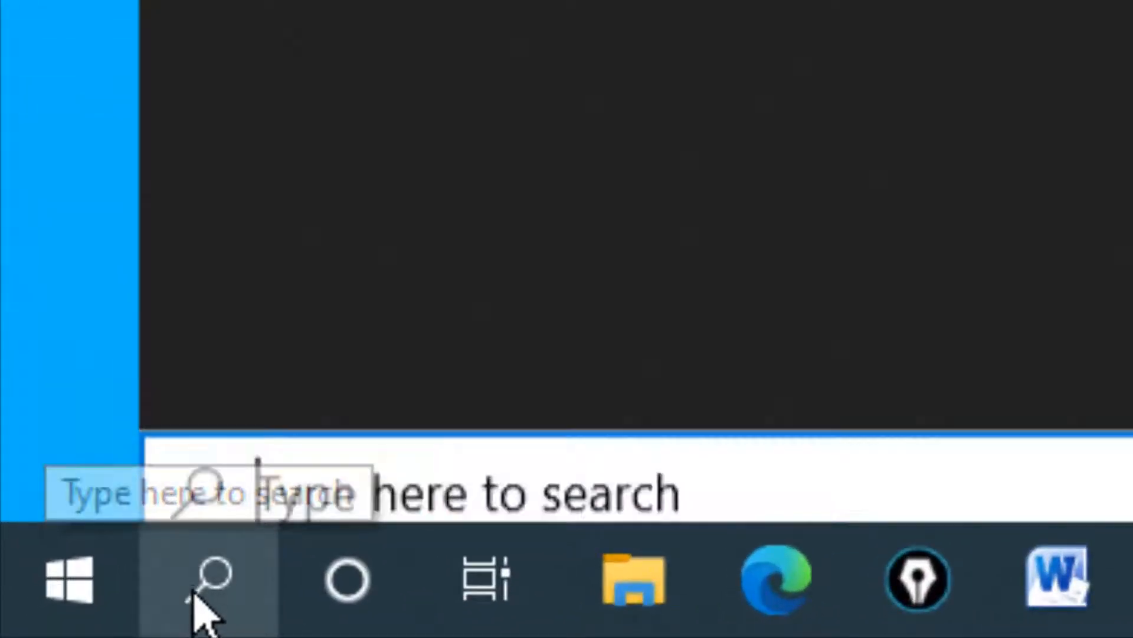
pyautogui.click(210, 578)
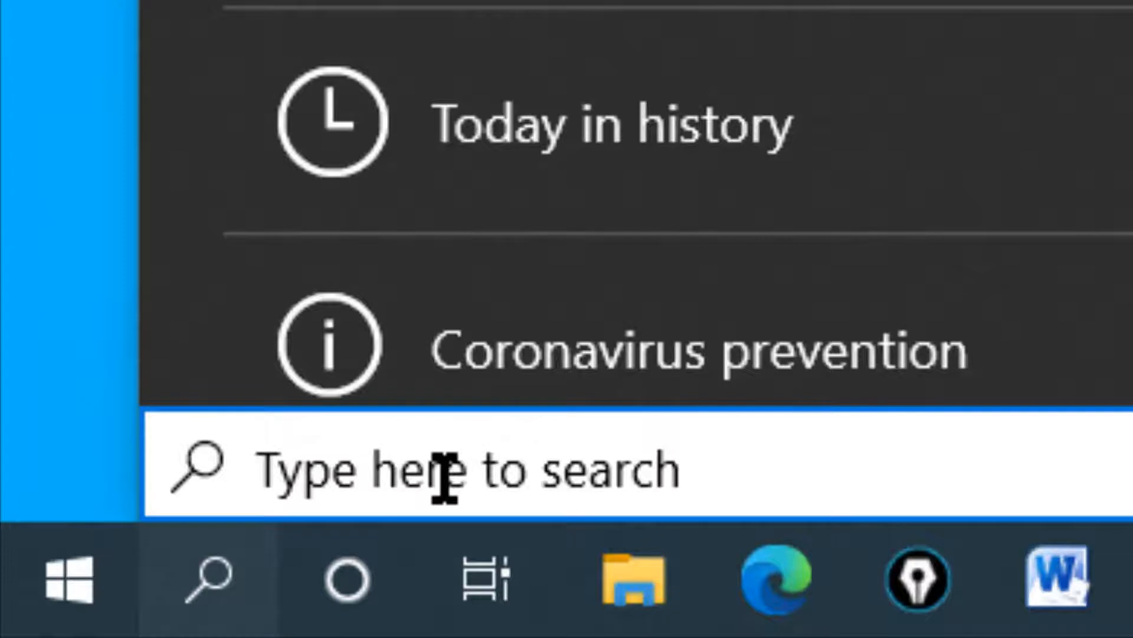
pyautogui.write('system Information')
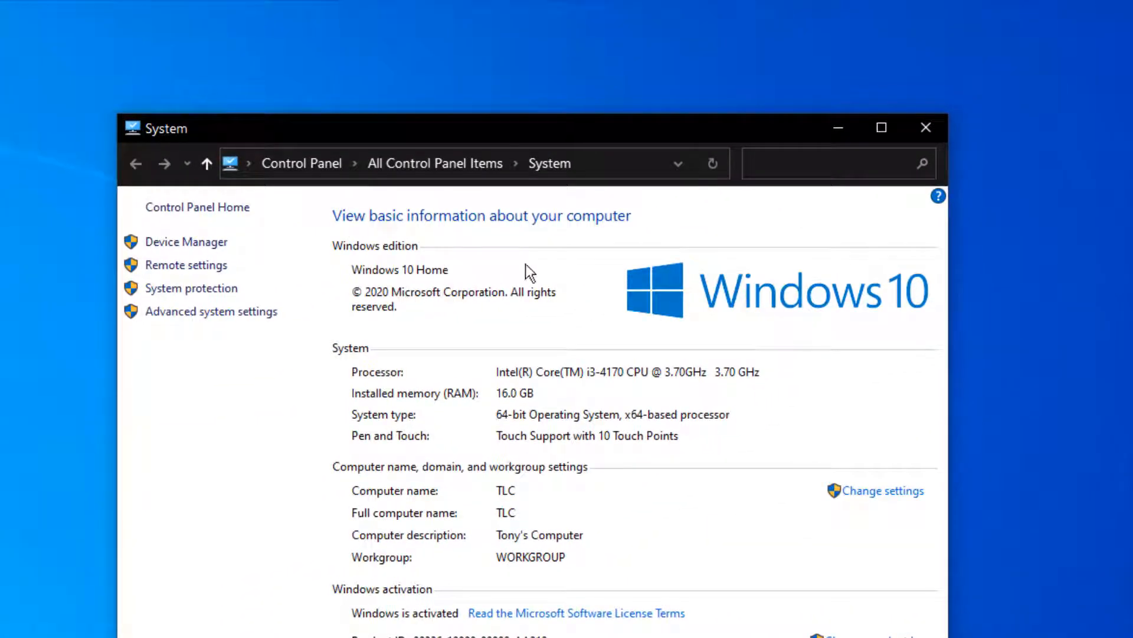
pyautogui.moveTo(405, 303)
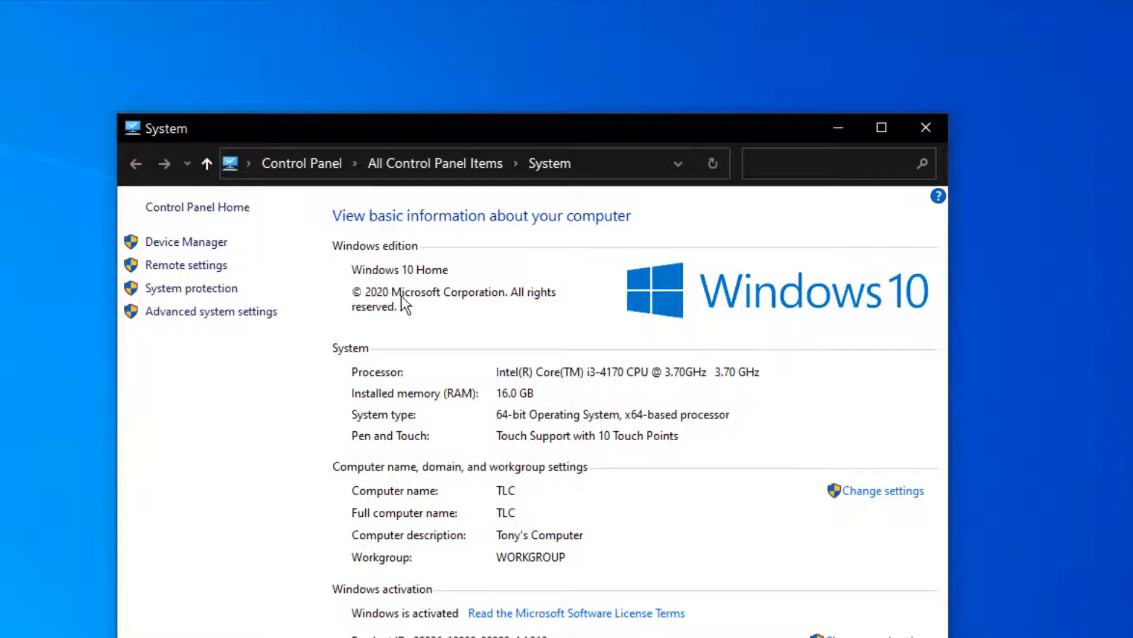
pyautogui.moveTo(405, 330)
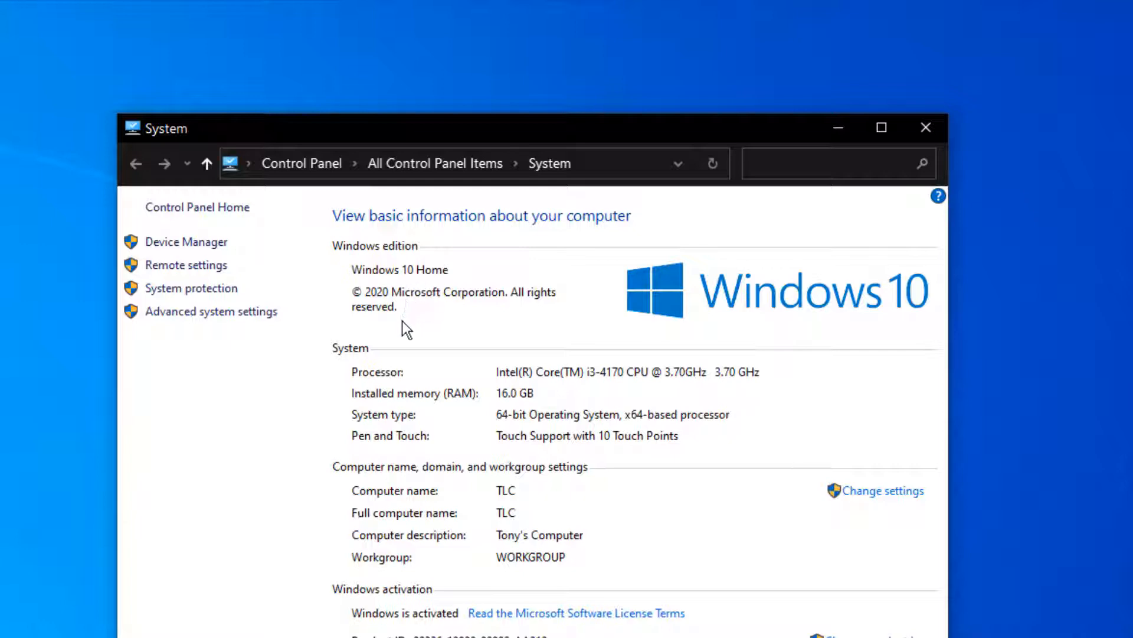
pyautogui.moveTo(393, 405)
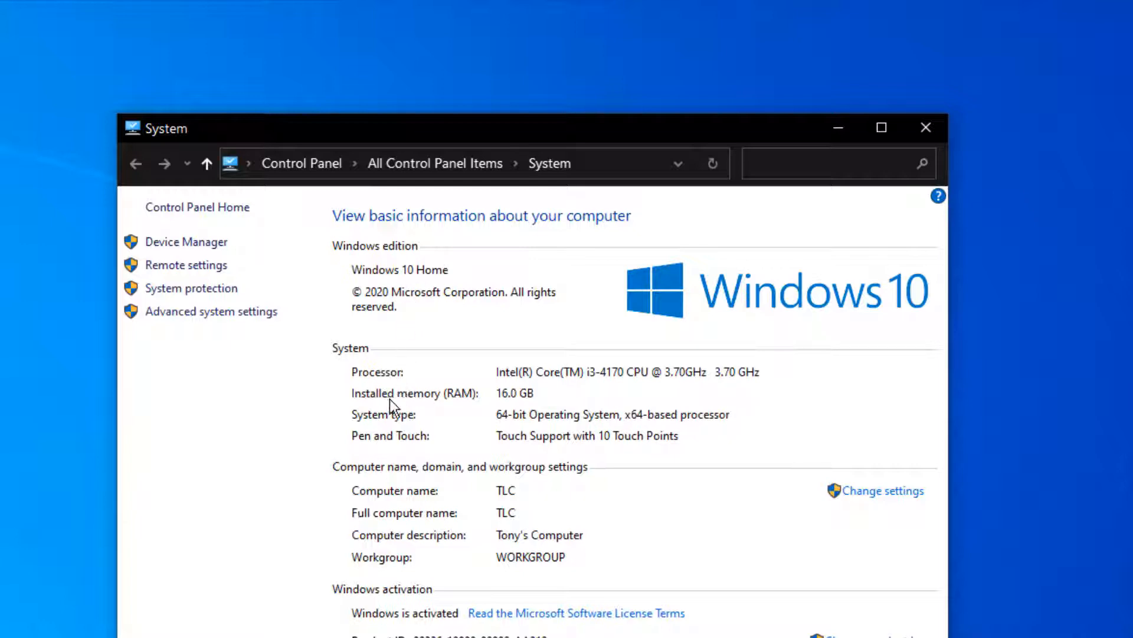
pyautogui.moveTo(407, 425)
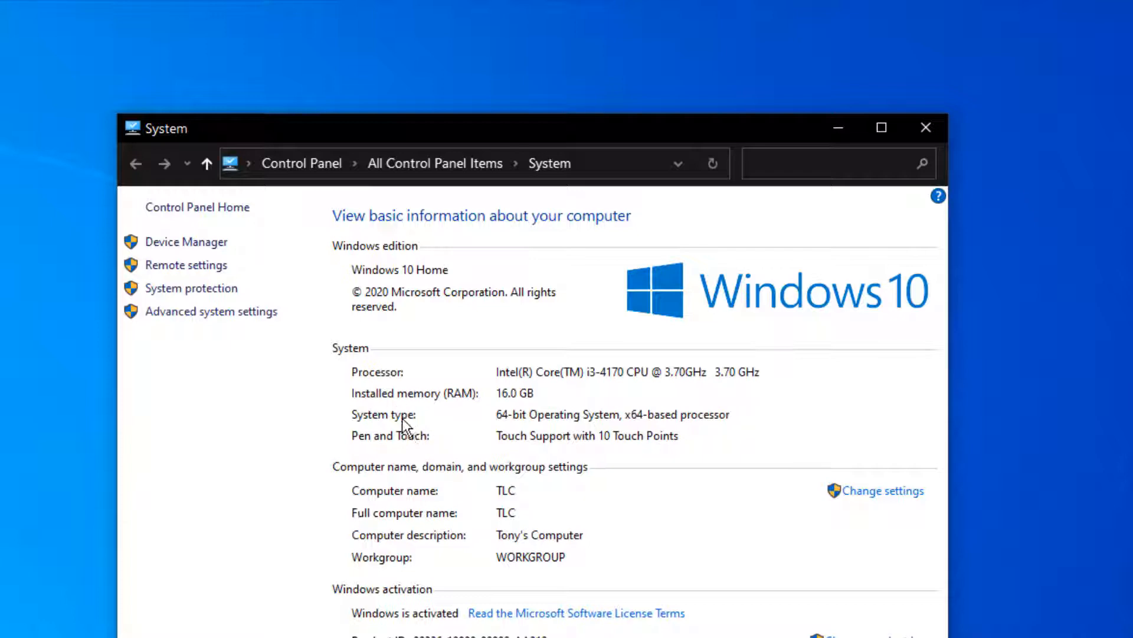
pyautogui.moveTo(412, 455)
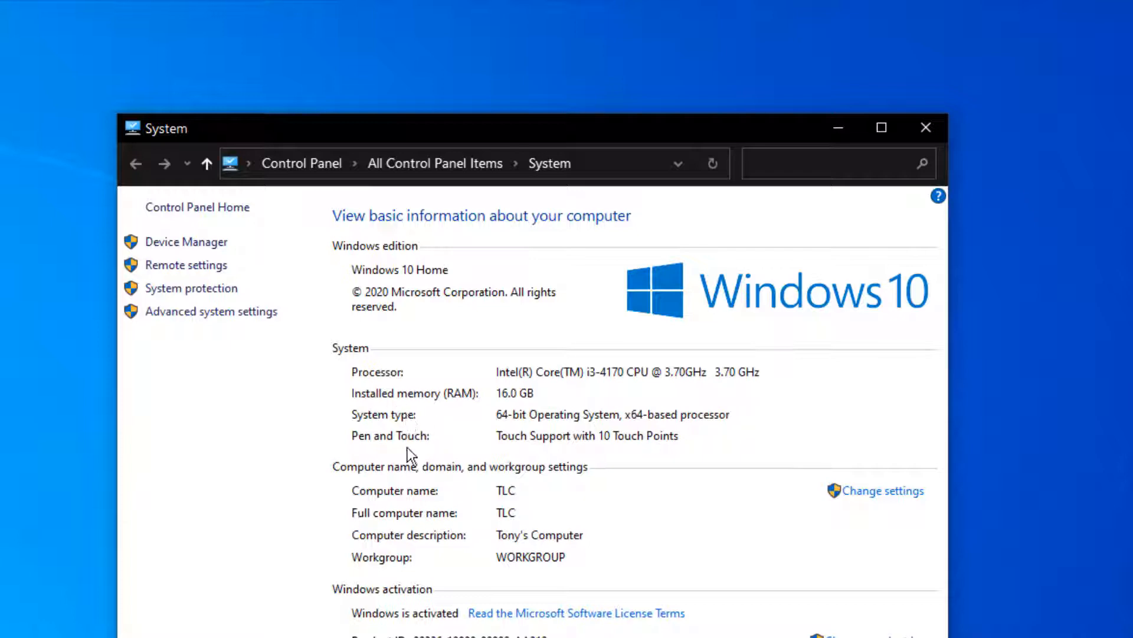
pyautogui.moveTo(390, 496)
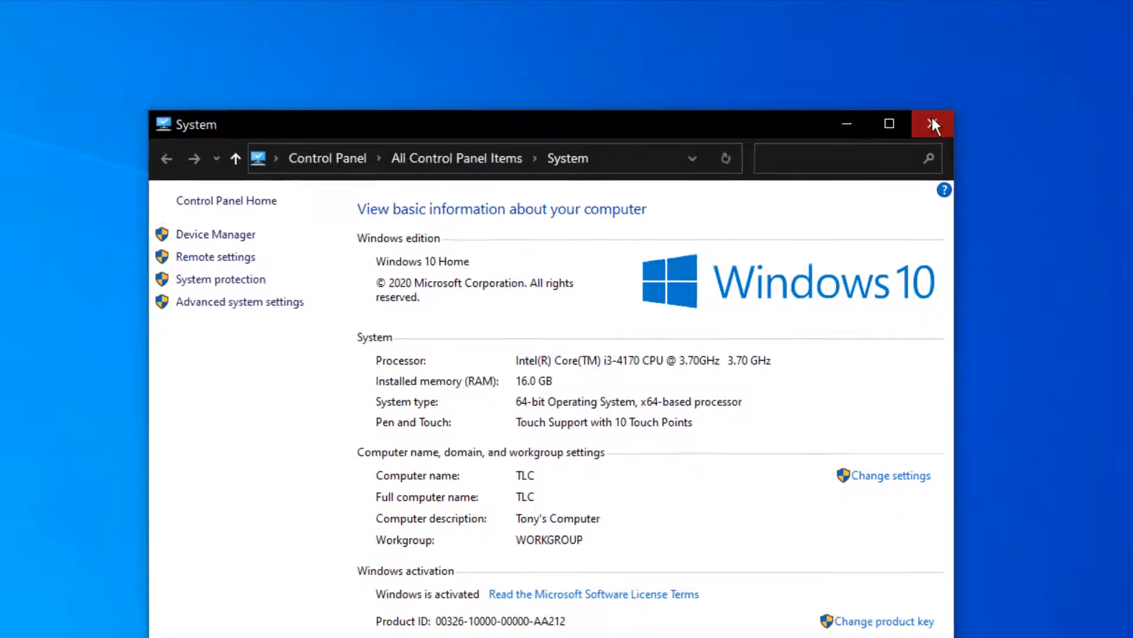
# - Close the System window and reopen the search panel with an empty search box
pyautogui.click(933, 123)
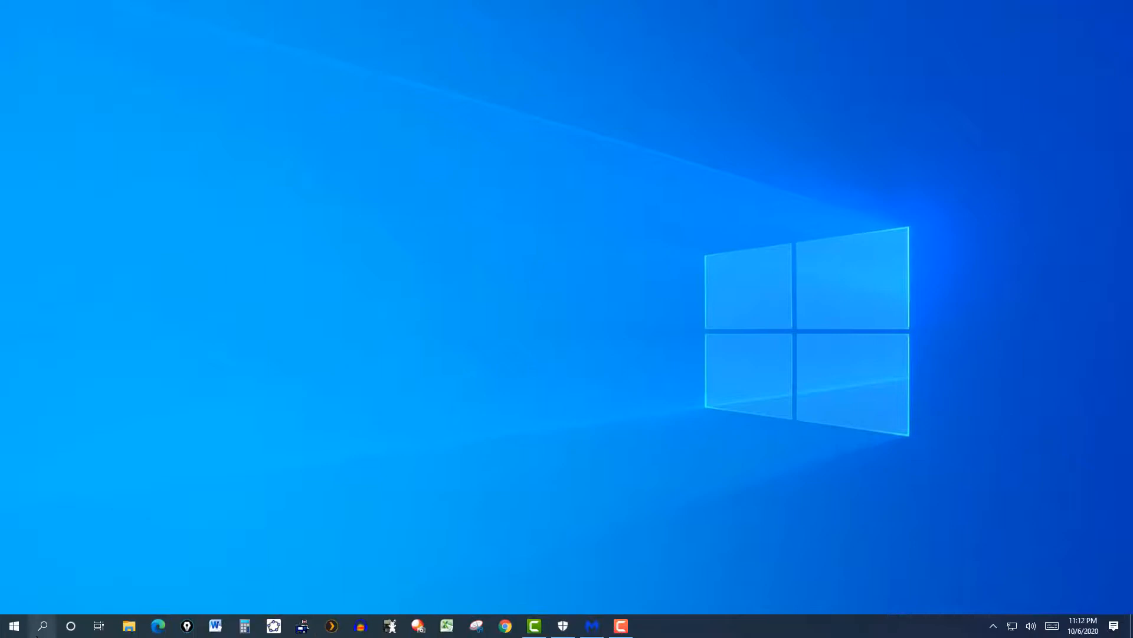
pyautogui.click(42, 625)
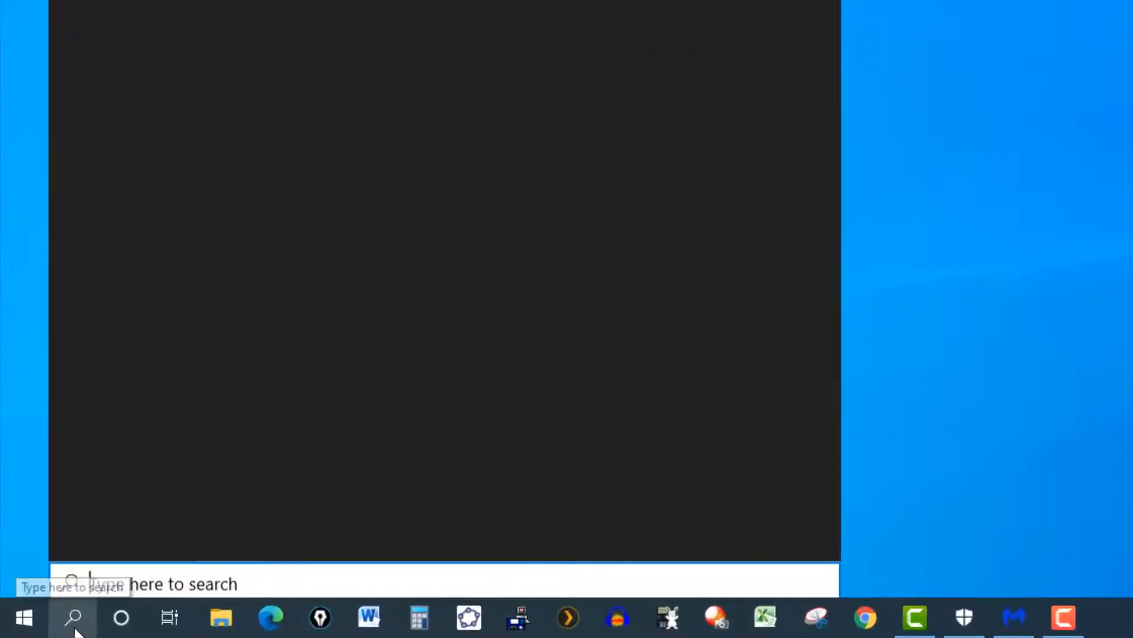
pyautogui.click(73, 618)
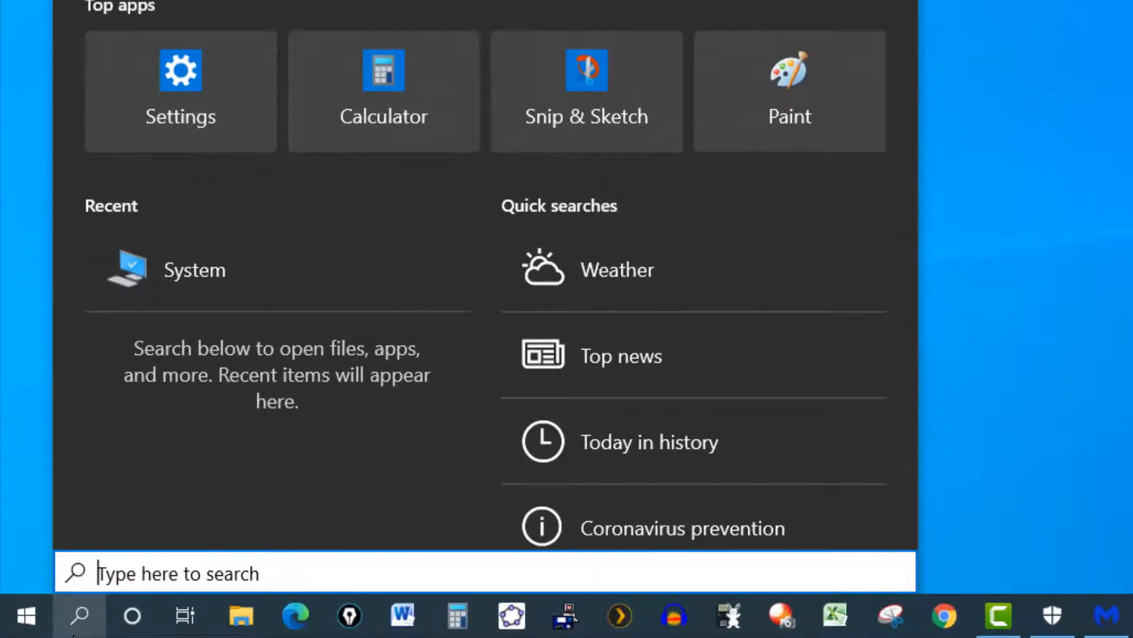
pyautogui.moveTo(202, 290)
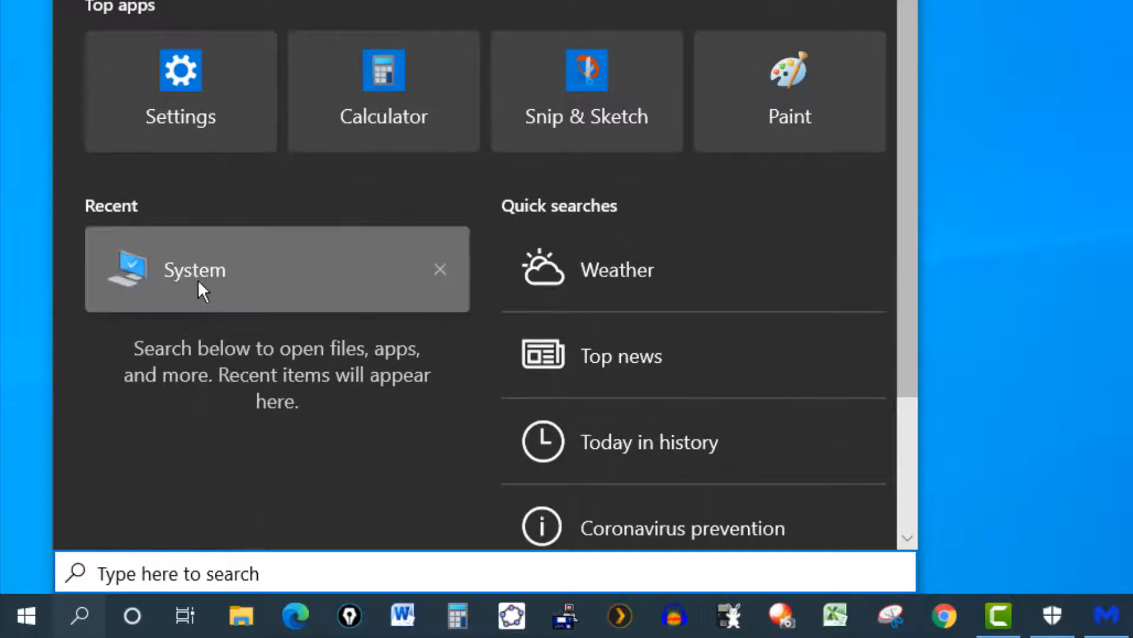
pyautogui.moveTo(196, 289)
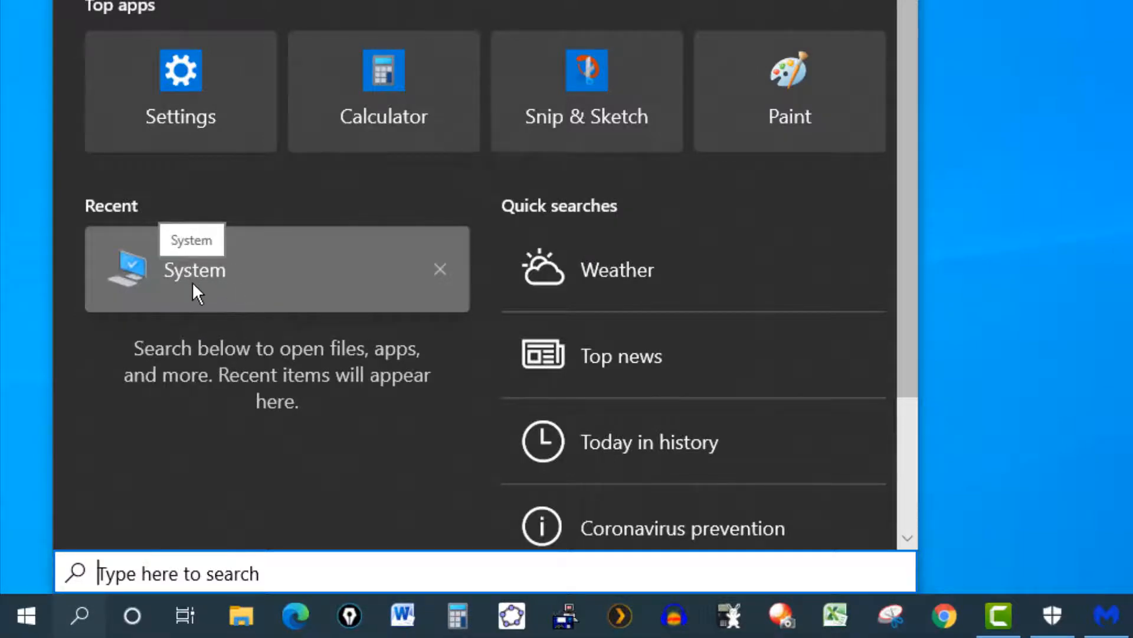
pyautogui.moveTo(210, 289)
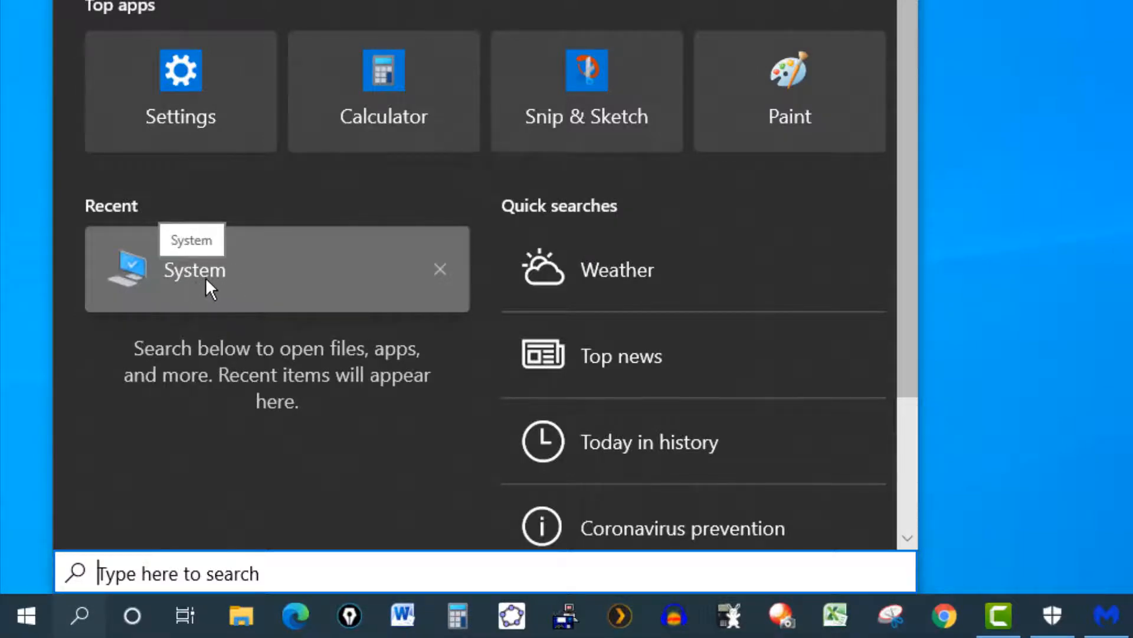
pyautogui.moveTo(376, 249)
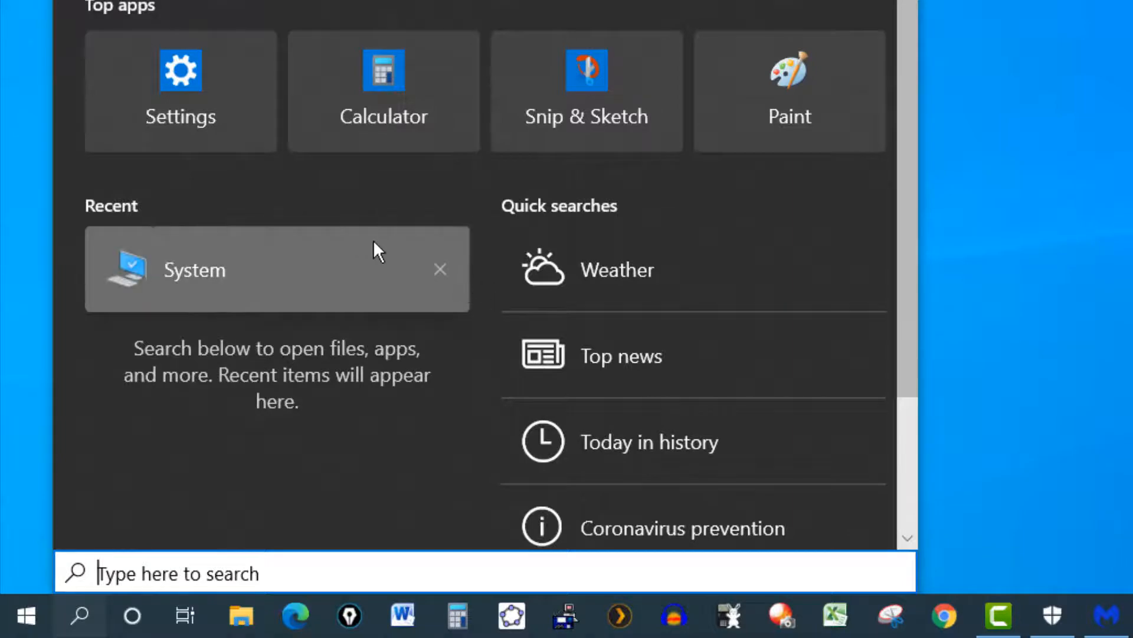
pyautogui.moveTo(214, 557)
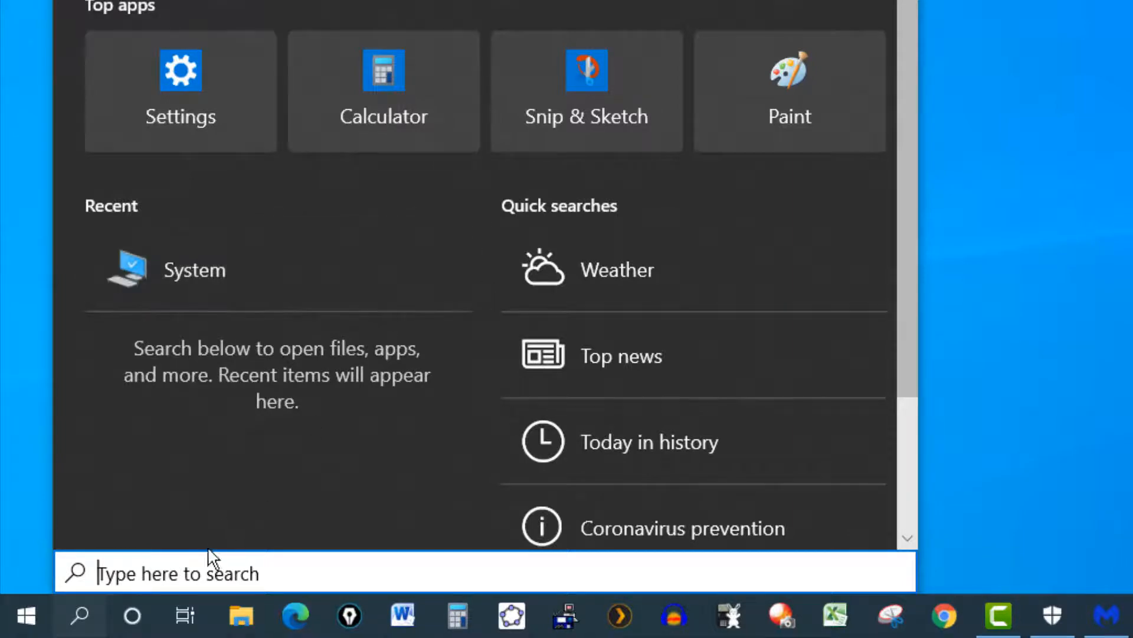
pyautogui.moveTo(221, 603)
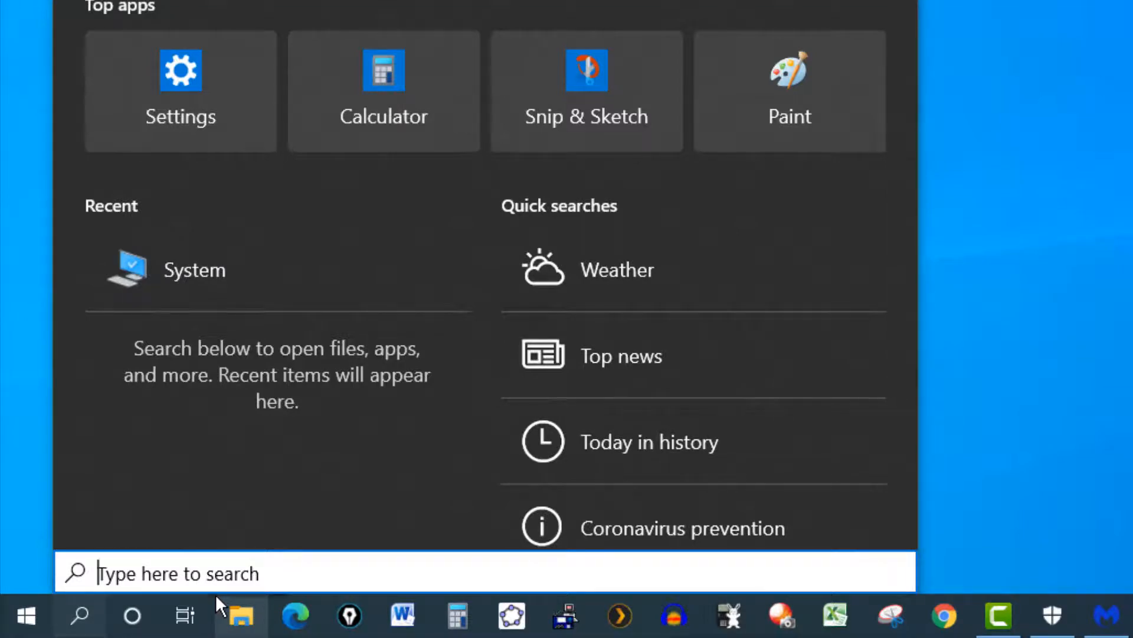
# - Enter 'system' as the search query, removing a stray letter first
pyautogui.write('a')
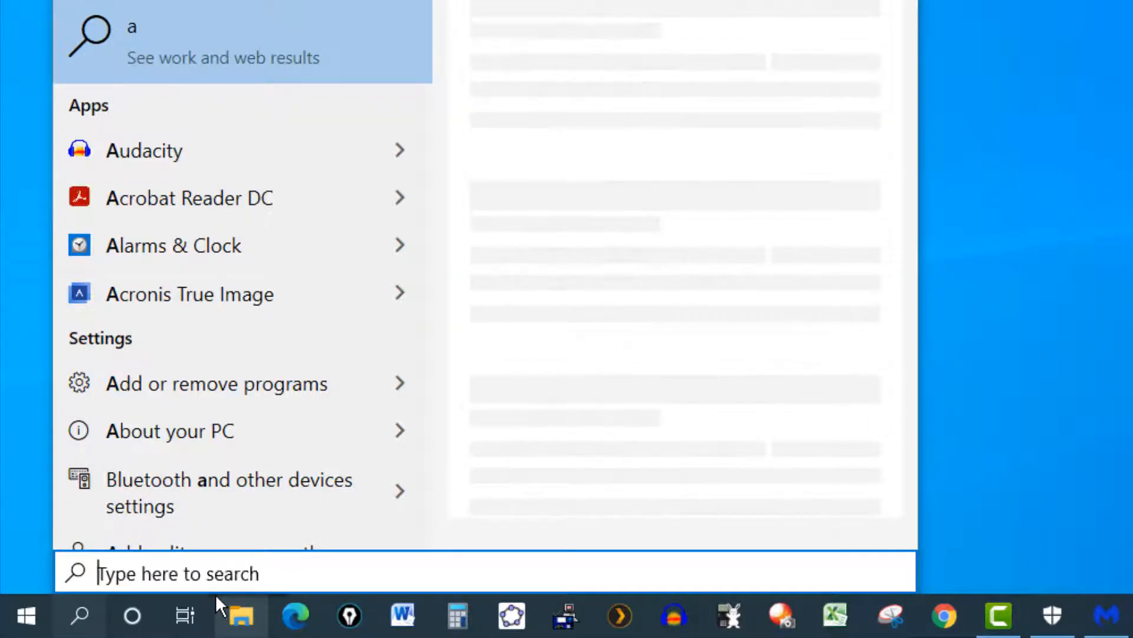
pyautogui.press('backspace')
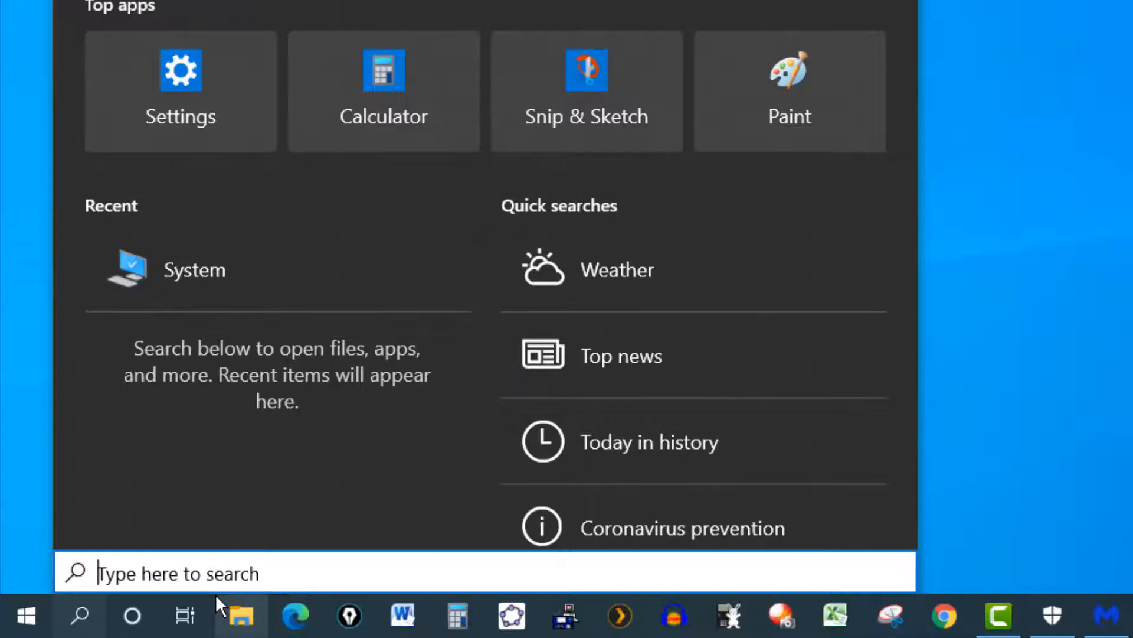
pyautogui.write('system')
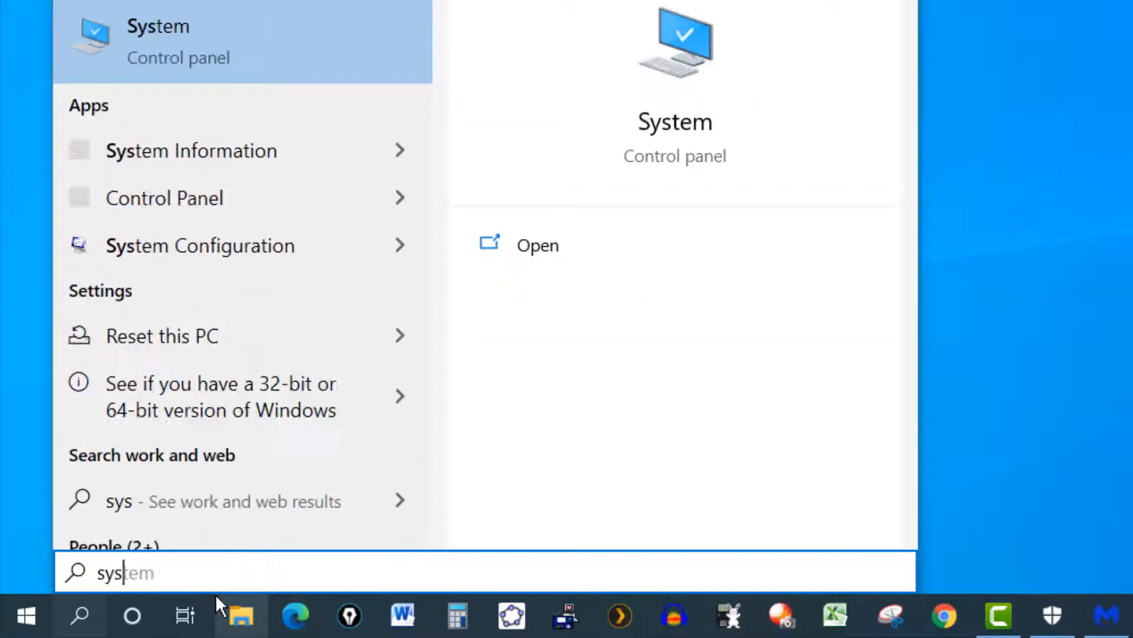
pyautogui.write('tem')
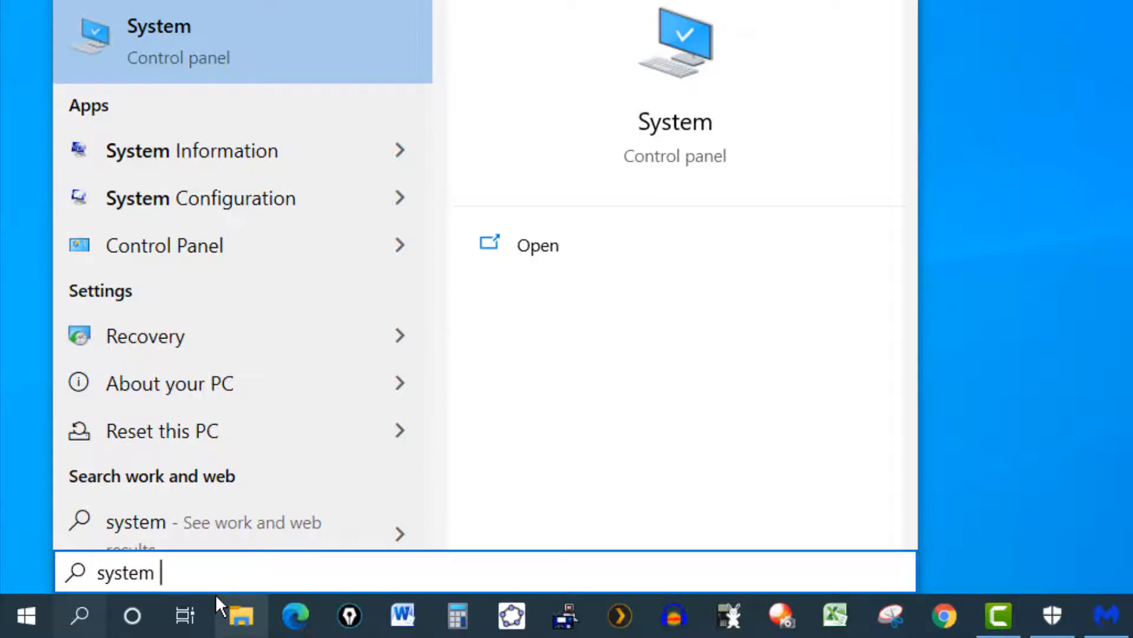
pyautogui.moveTo(210, 585)
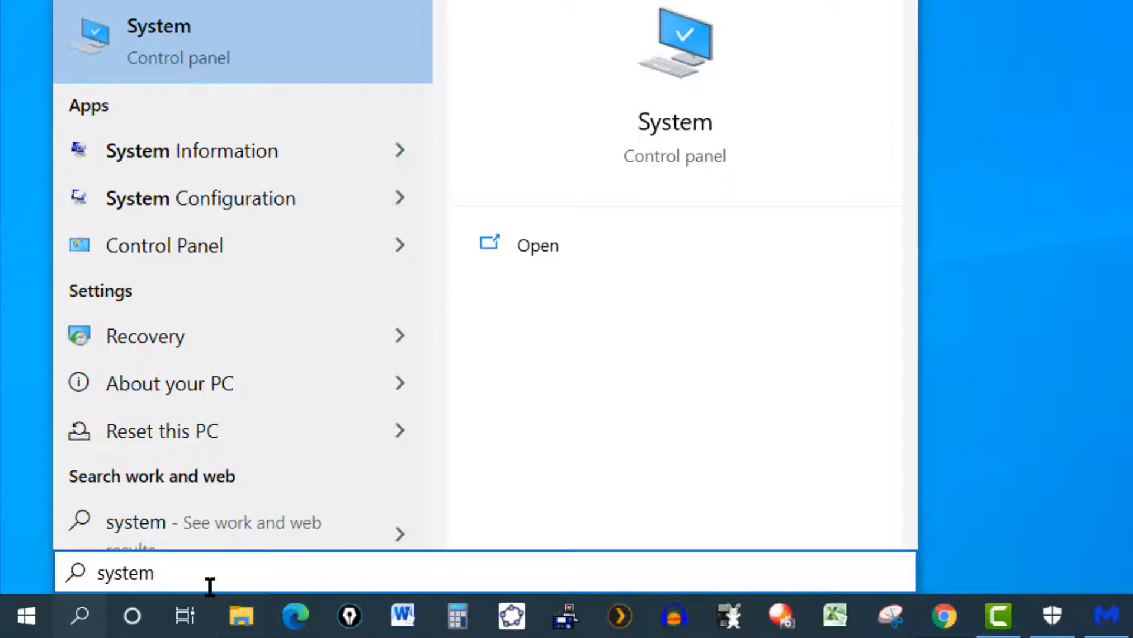
pyautogui.moveTo(238, 151)
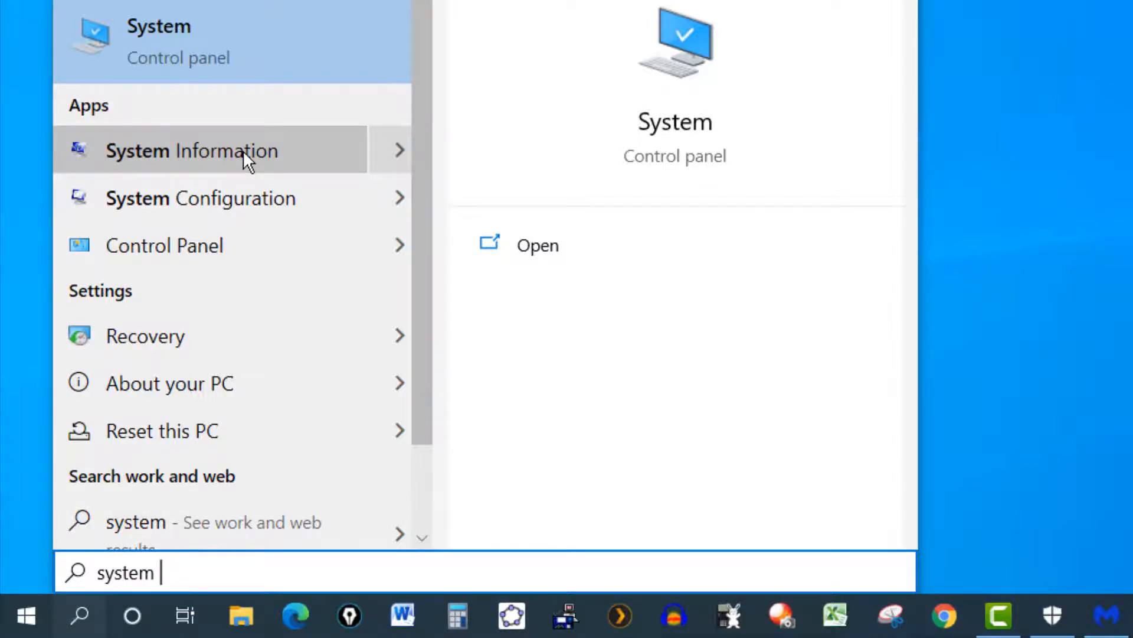
# - Open System Information from the search results to view the System Summary
pyautogui.click(191, 151)
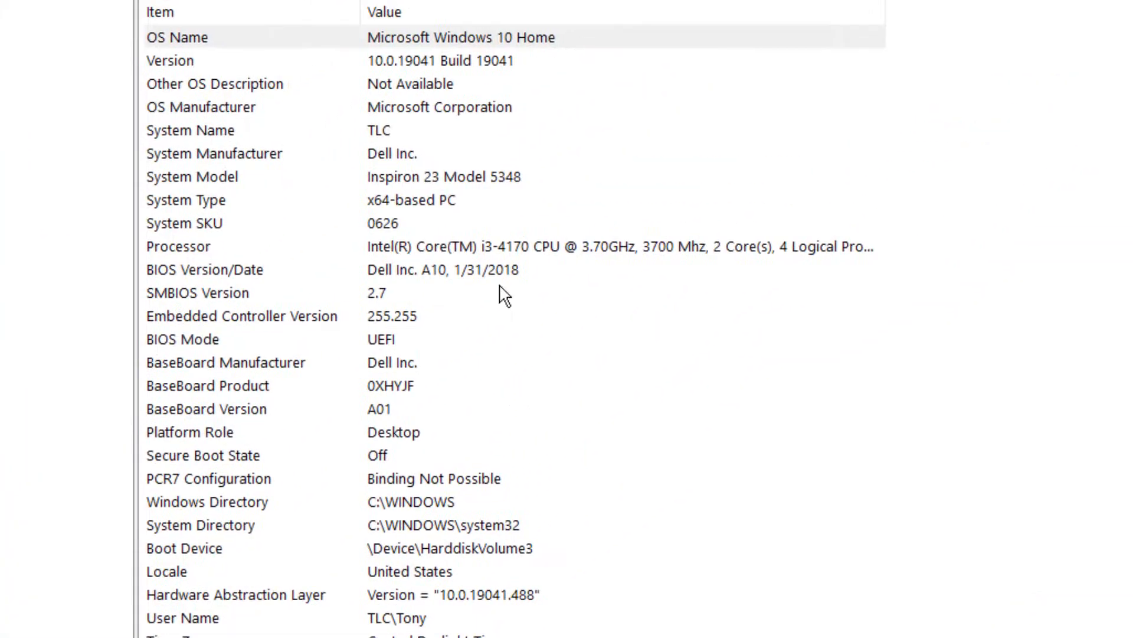
pyautogui.moveTo(396, 39)
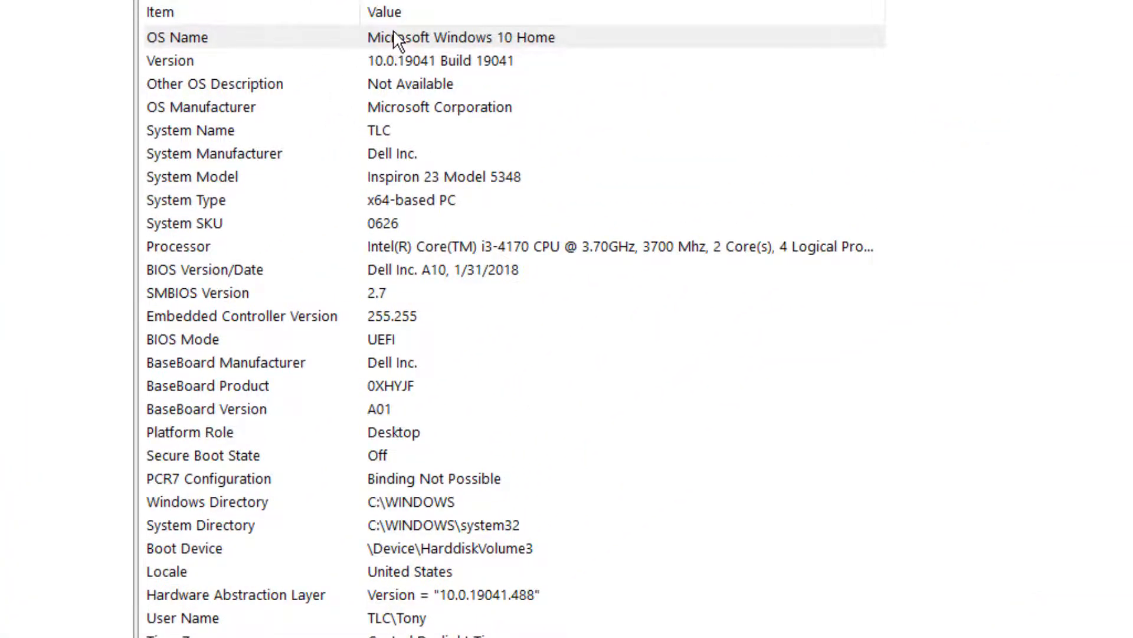
pyautogui.moveTo(405, 44)
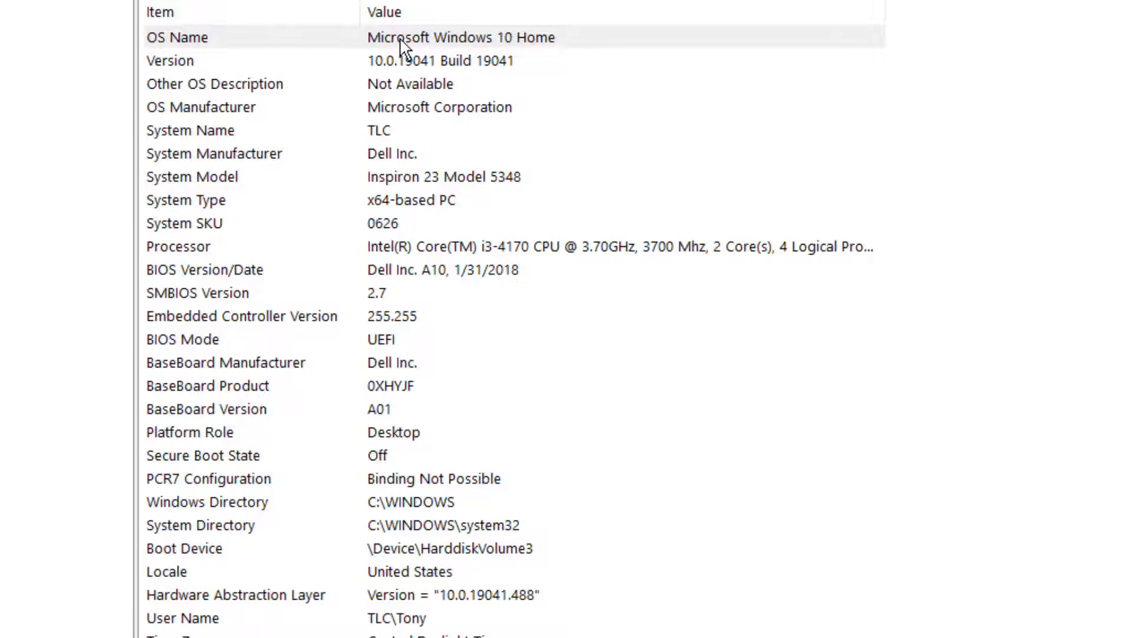
pyautogui.moveTo(258, 202)
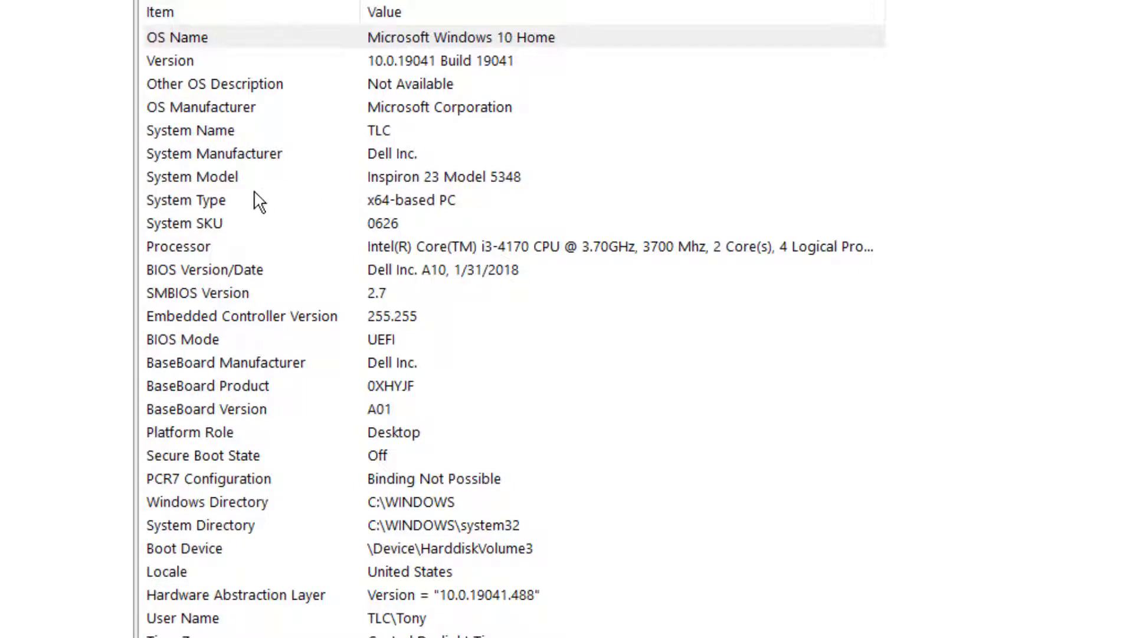
pyautogui.moveTo(282, 197)
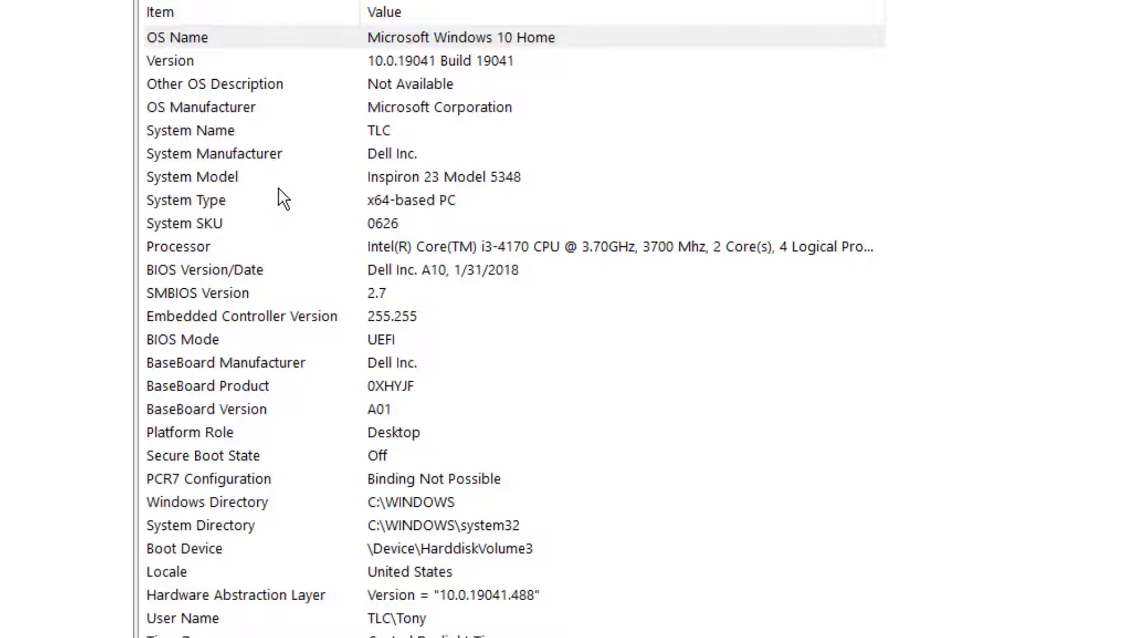
pyautogui.moveTo(411, 206)
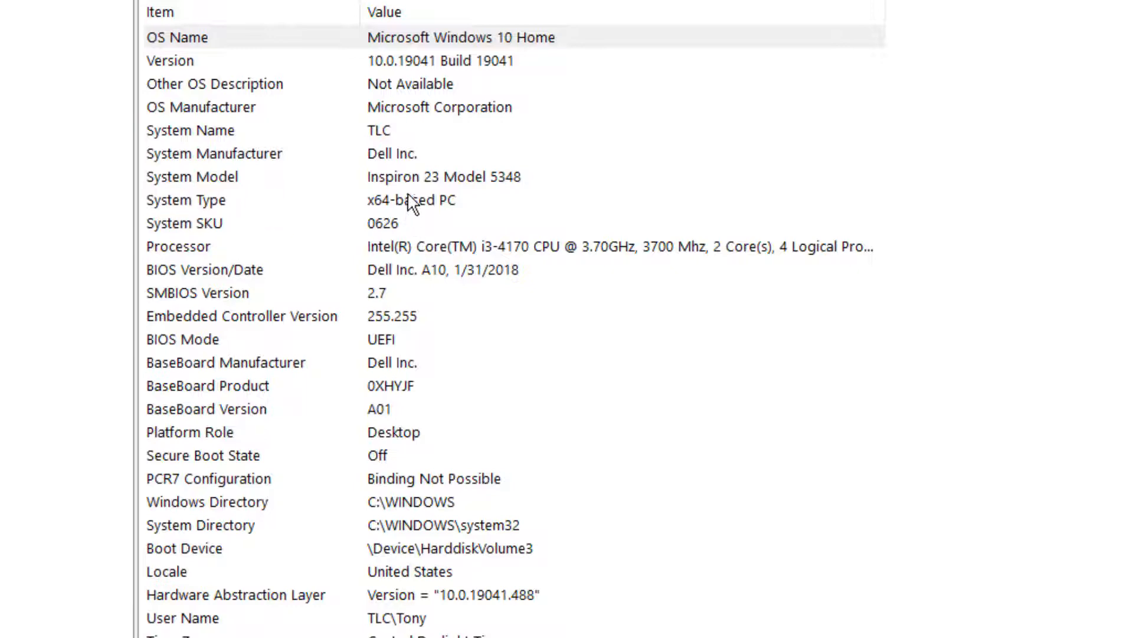
pyautogui.moveTo(468, 206)
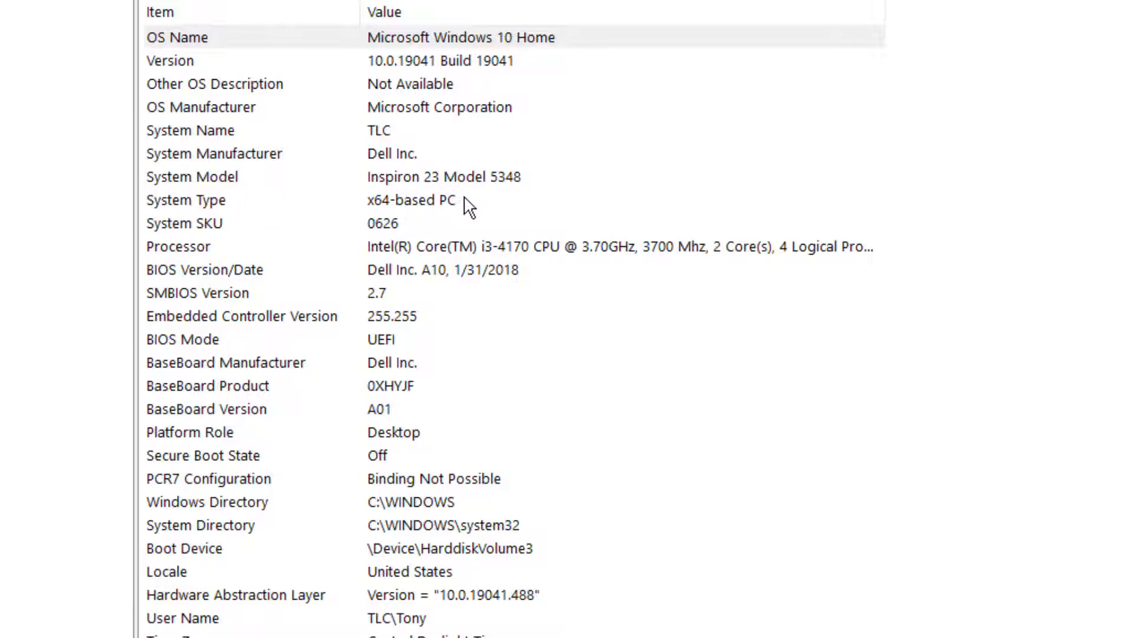
pyautogui.moveTo(281, 197)
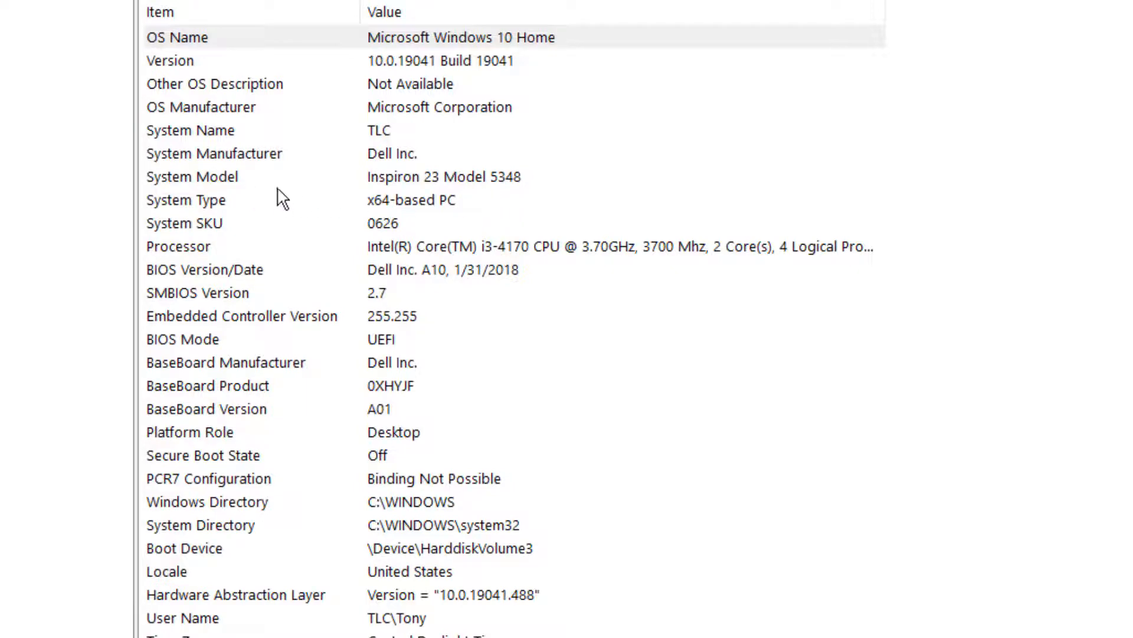
pyautogui.moveTo(322, 196)
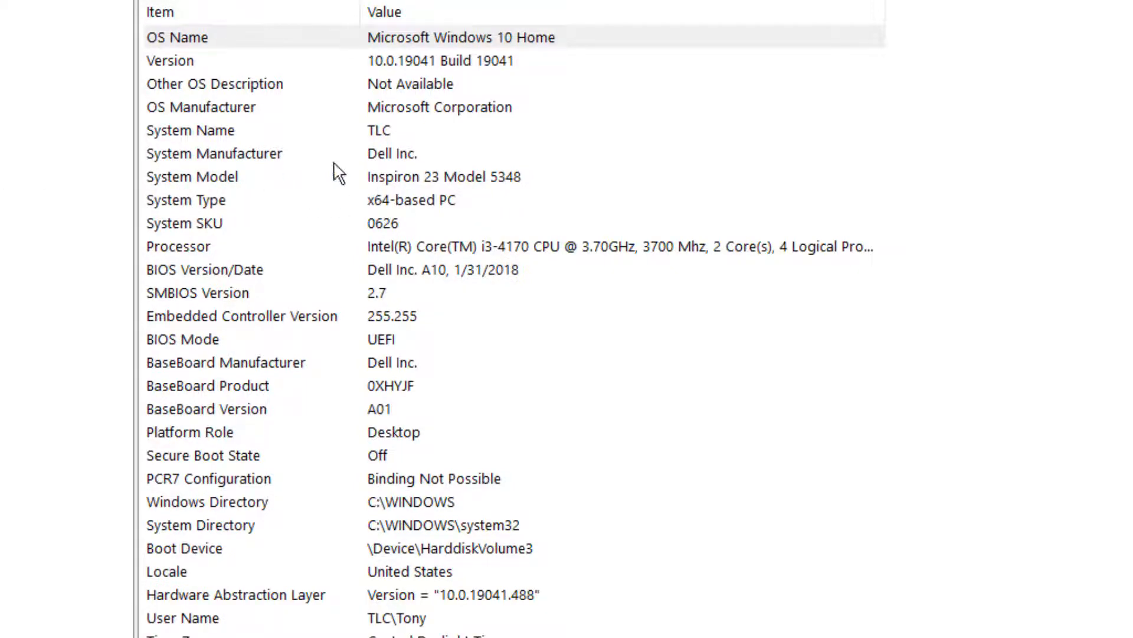
pyautogui.moveTo(434, 194)
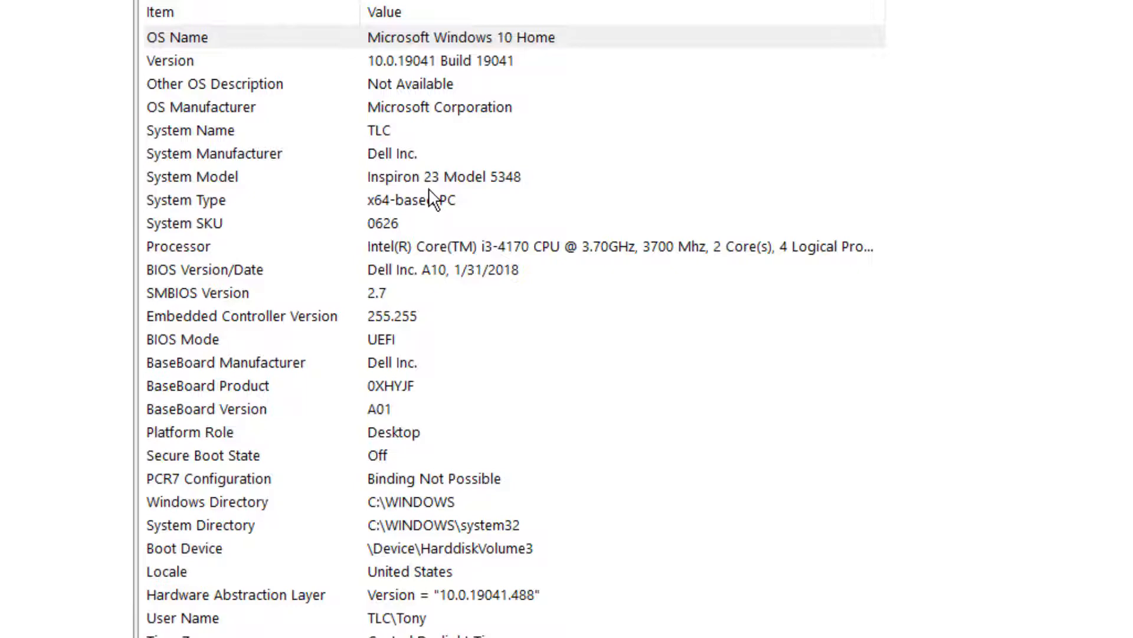
pyautogui.moveTo(406, 257)
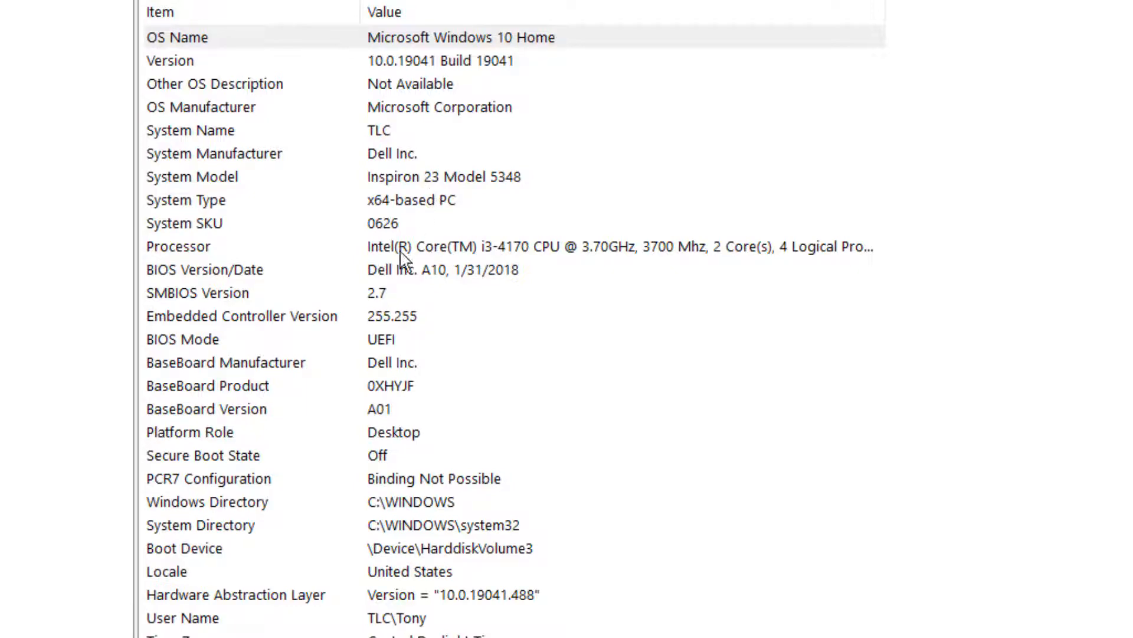
pyautogui.moveTo(186, 291)
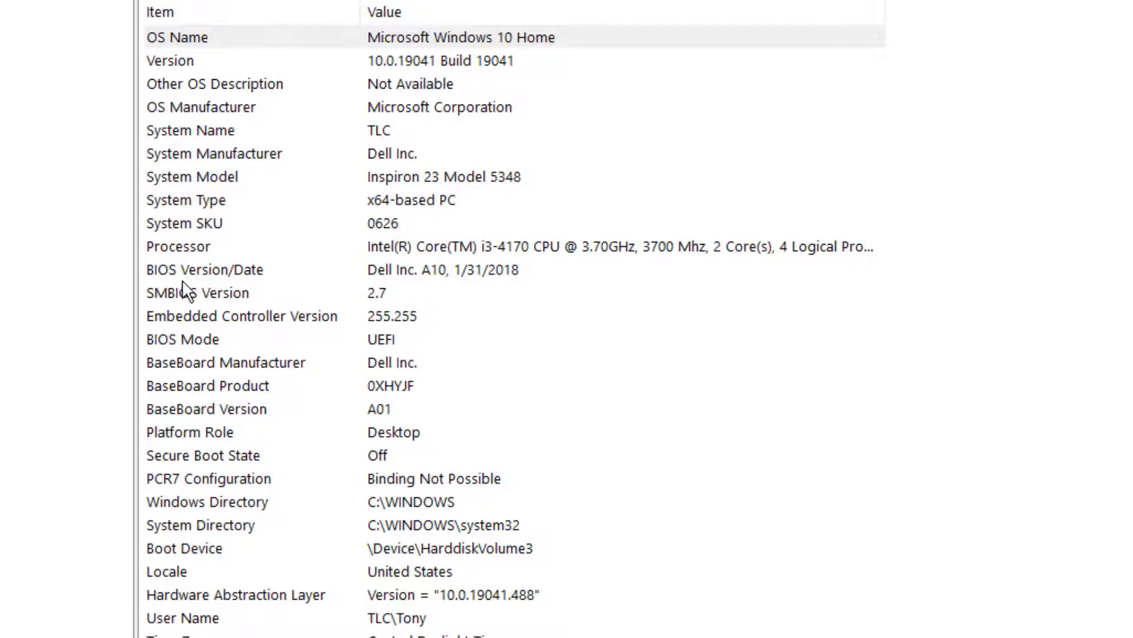
pyautogui.moveTo(220, 210)
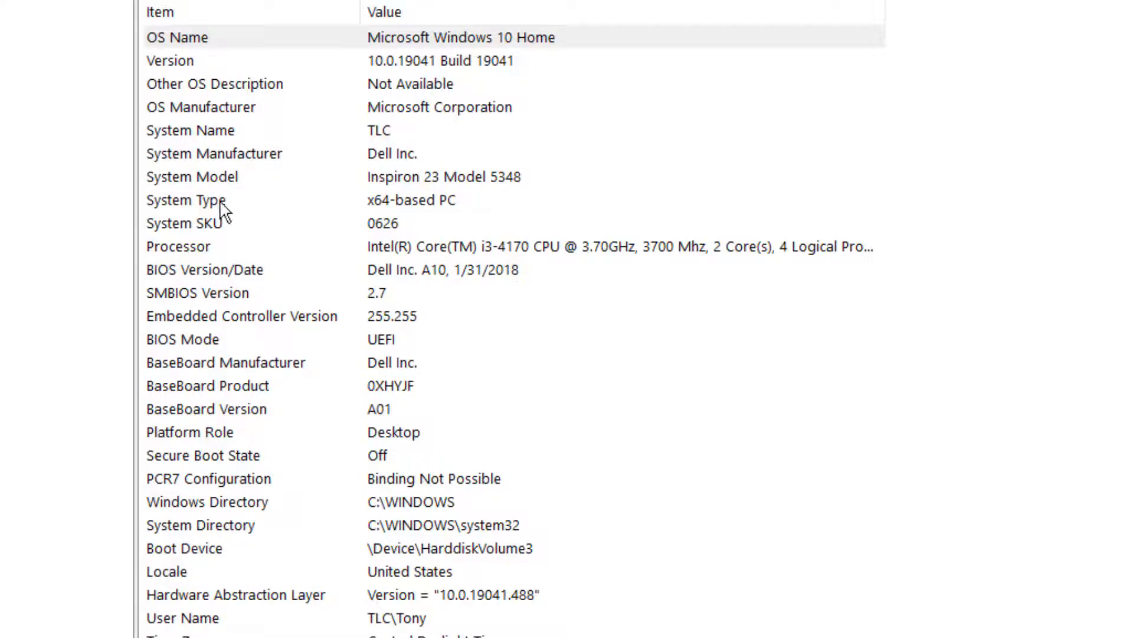
pyautogui.moveTo(174, 293)
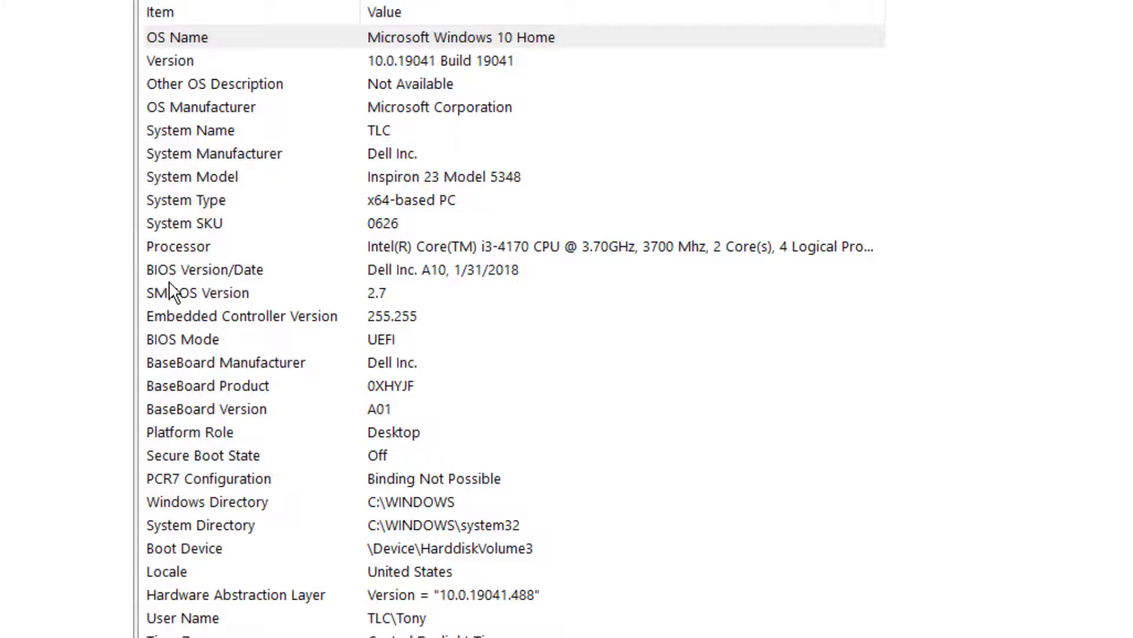
pyautogui.moveTo(192, 300)
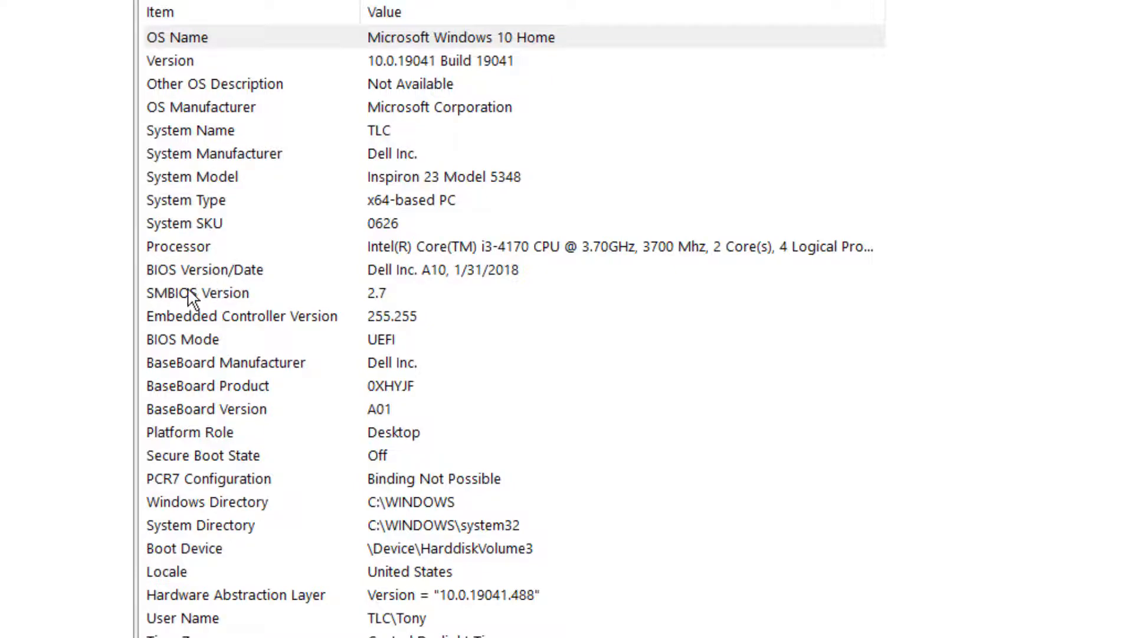
pyautogui.moveTo(239, 299)
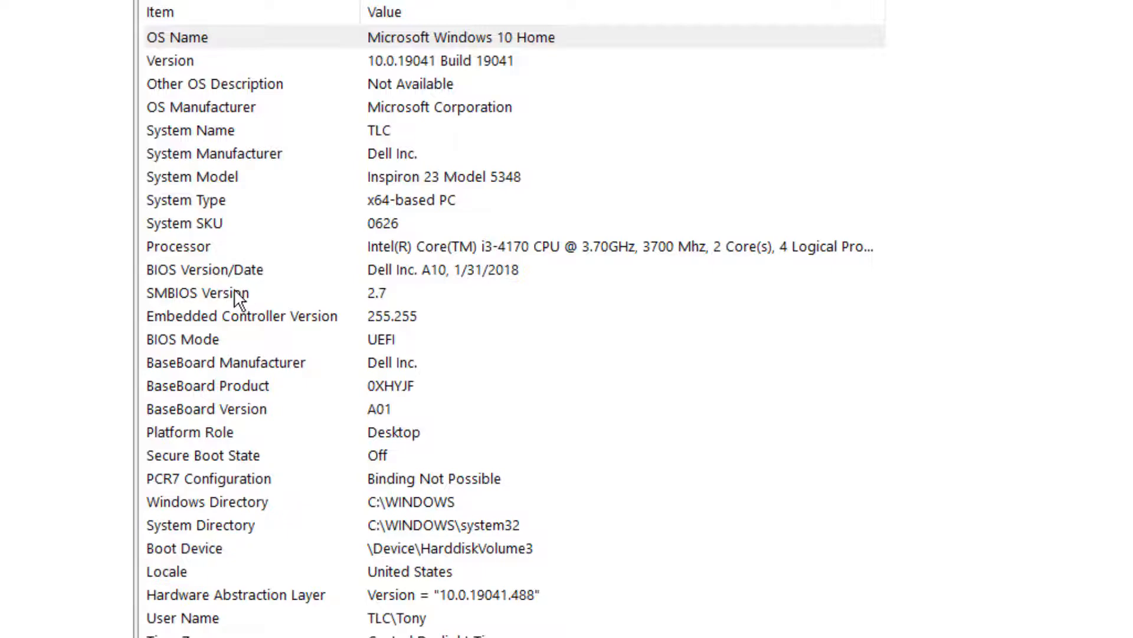
pyautogui.moveTo(245, 294)
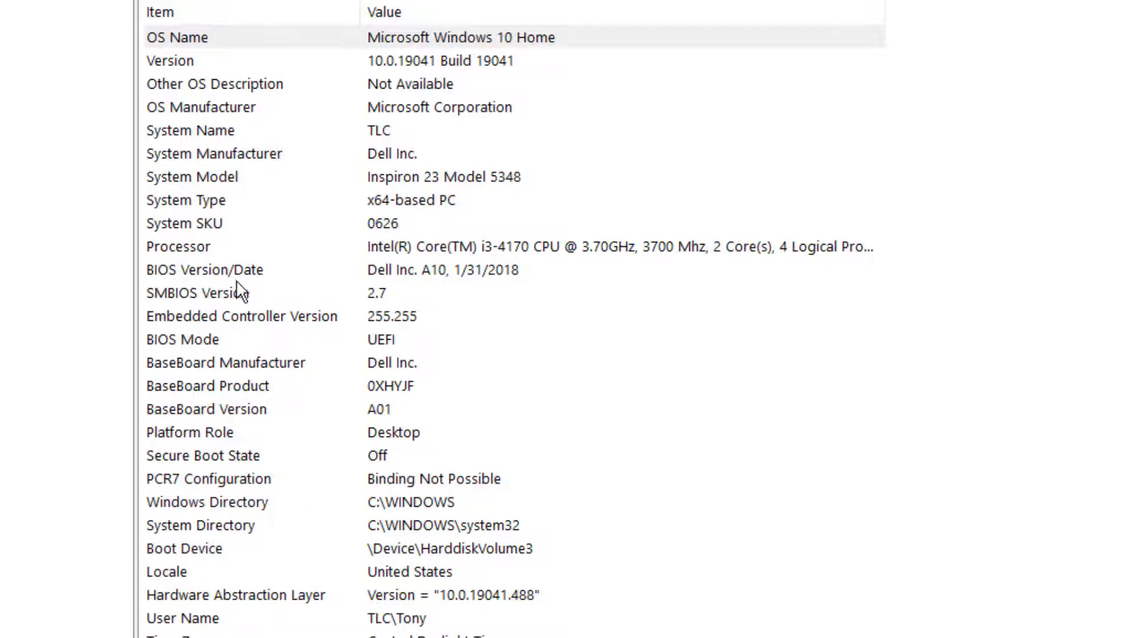
pyautogui.moveTo(489, 299)
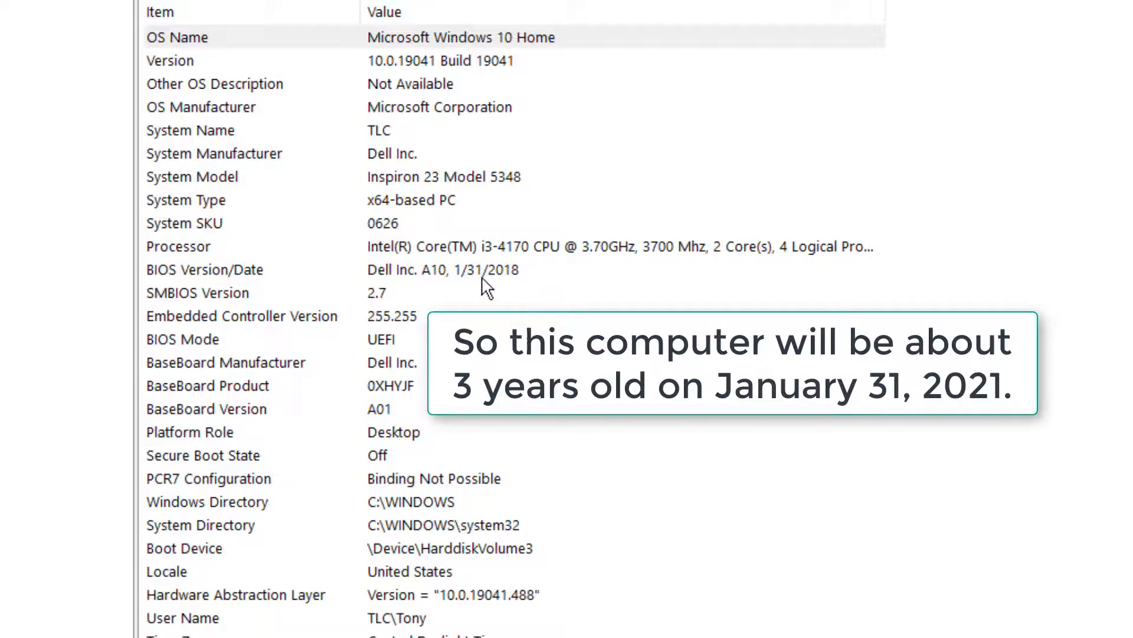
pyautogui.moveTo(508, 292)
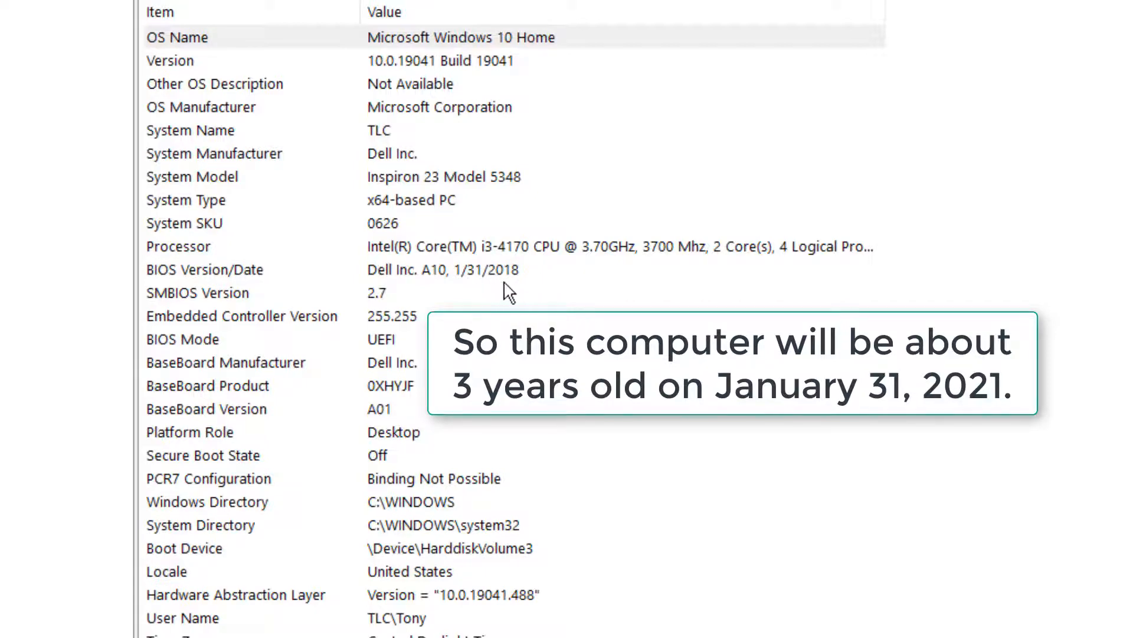
pyautogui.moveTo(486, 292)
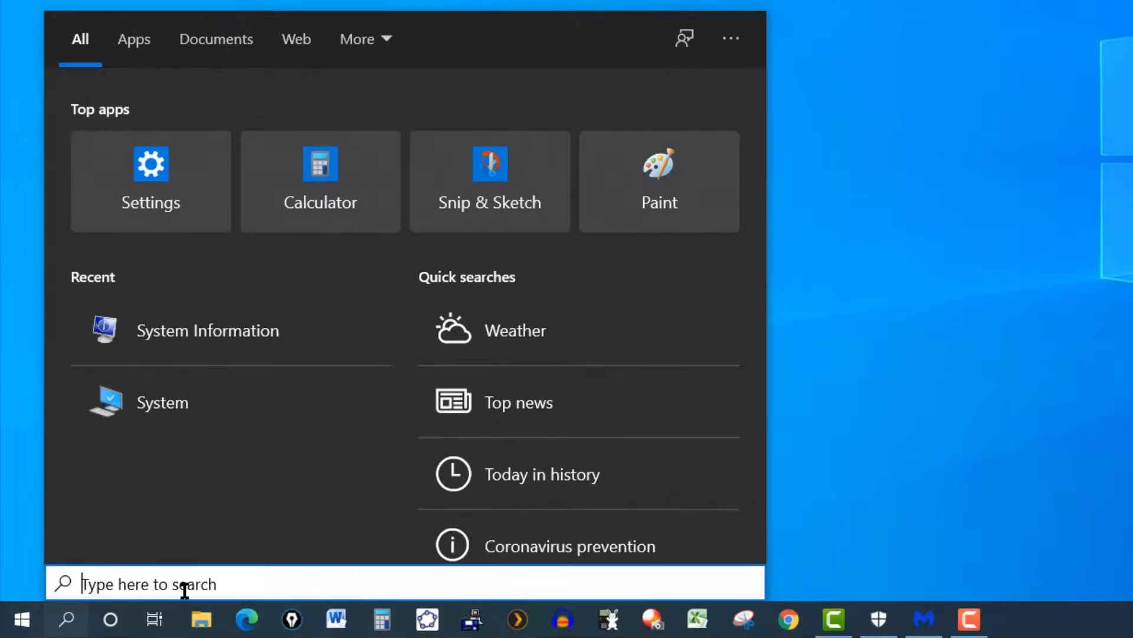
# - Search for cmd and run Command Prompt as administrator
pyautogui.write('cmd')
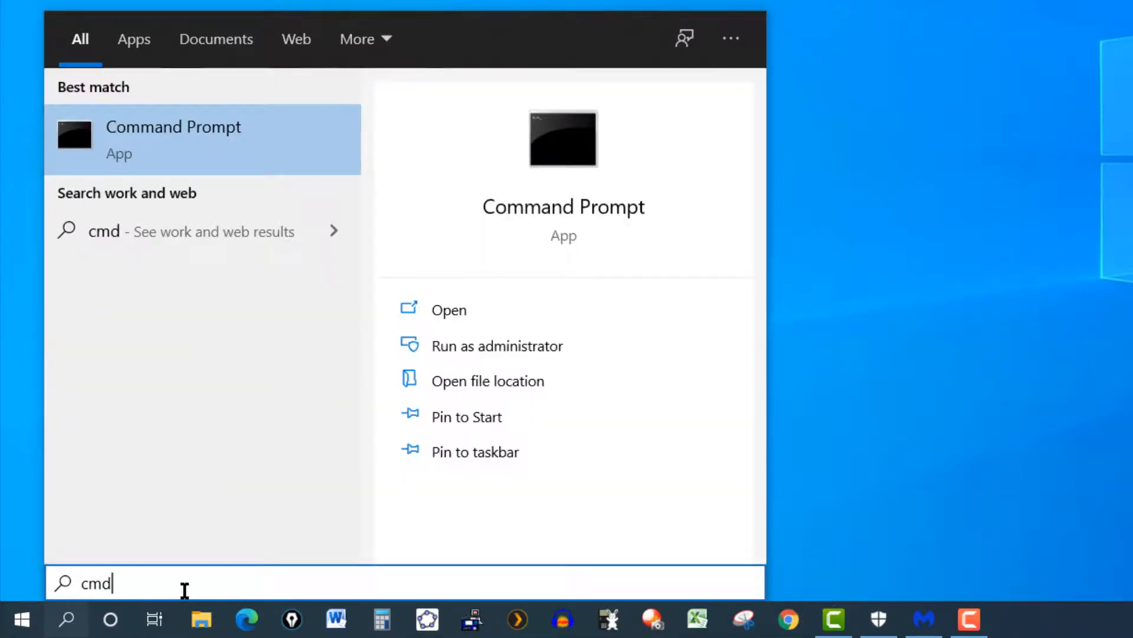
pyautogui.moveTo(220, 130)
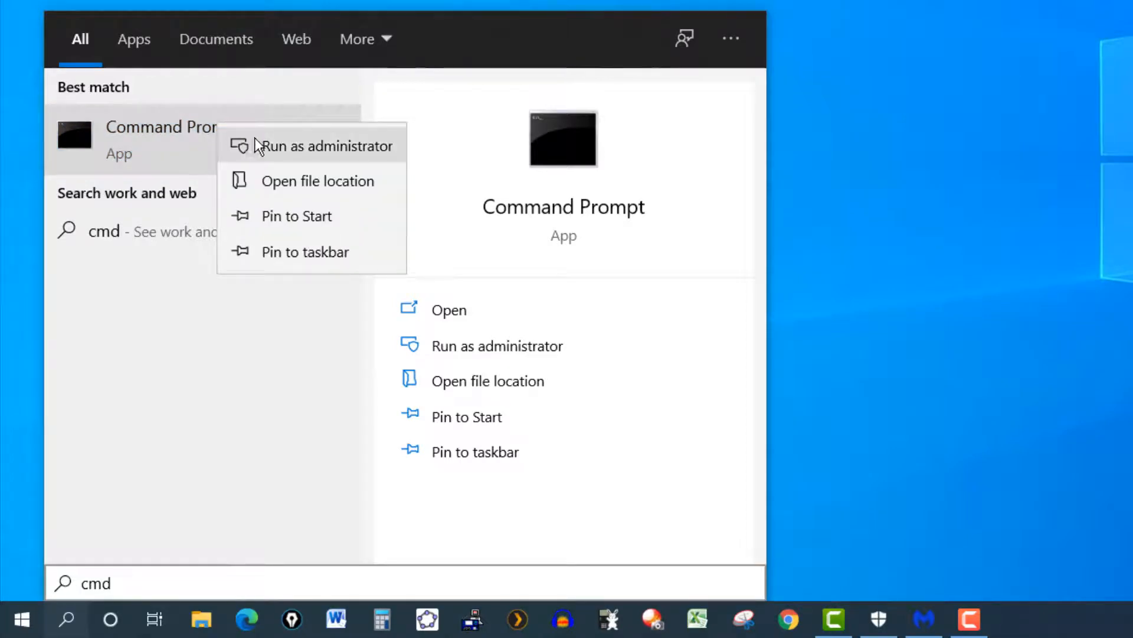
pyautogui.moveTo(287, 152)
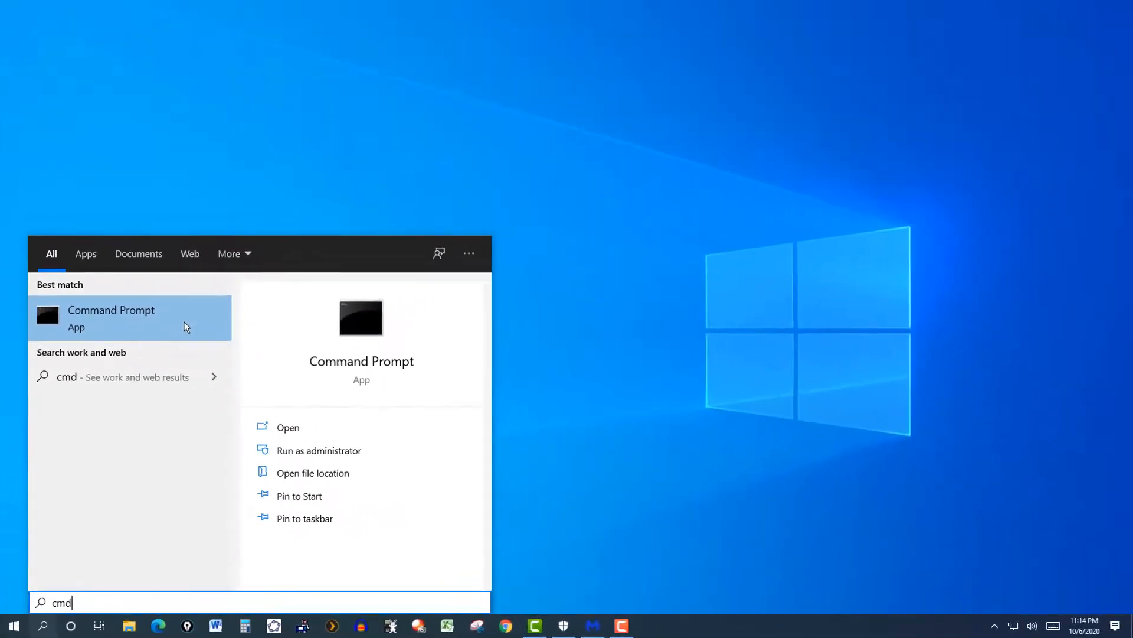
pyautogui.click(317, 450)
pyautogui.write('wm')
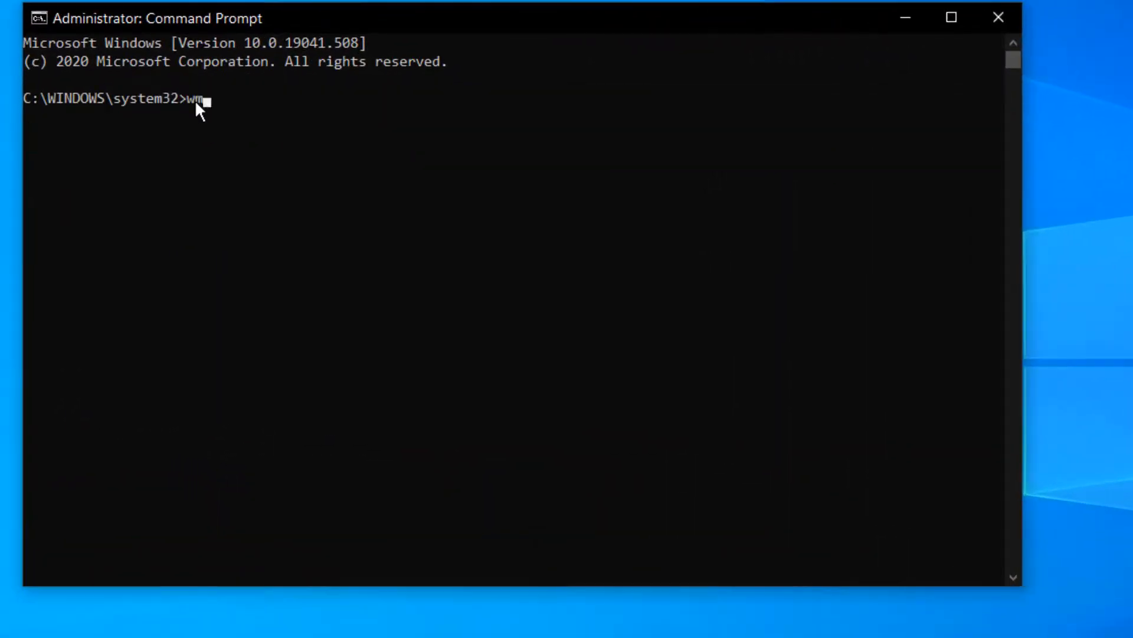
# - Type the command 'wmic bios get serialnumber' at the prompt, fixing a typo
pyautogui.write('ic')
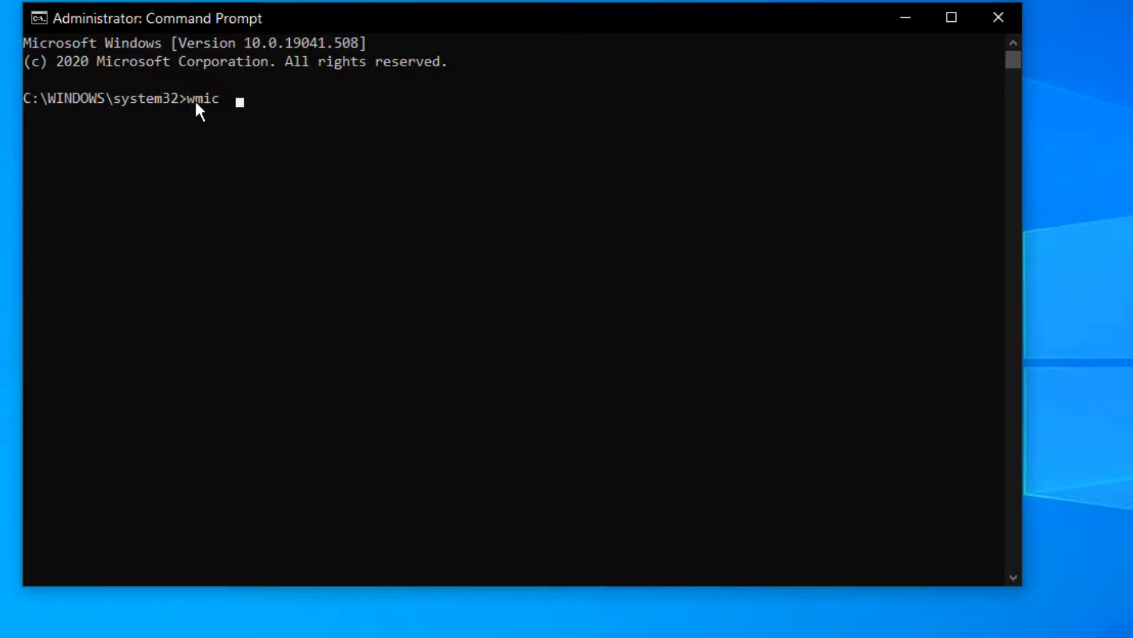
pyautogui.write('b')
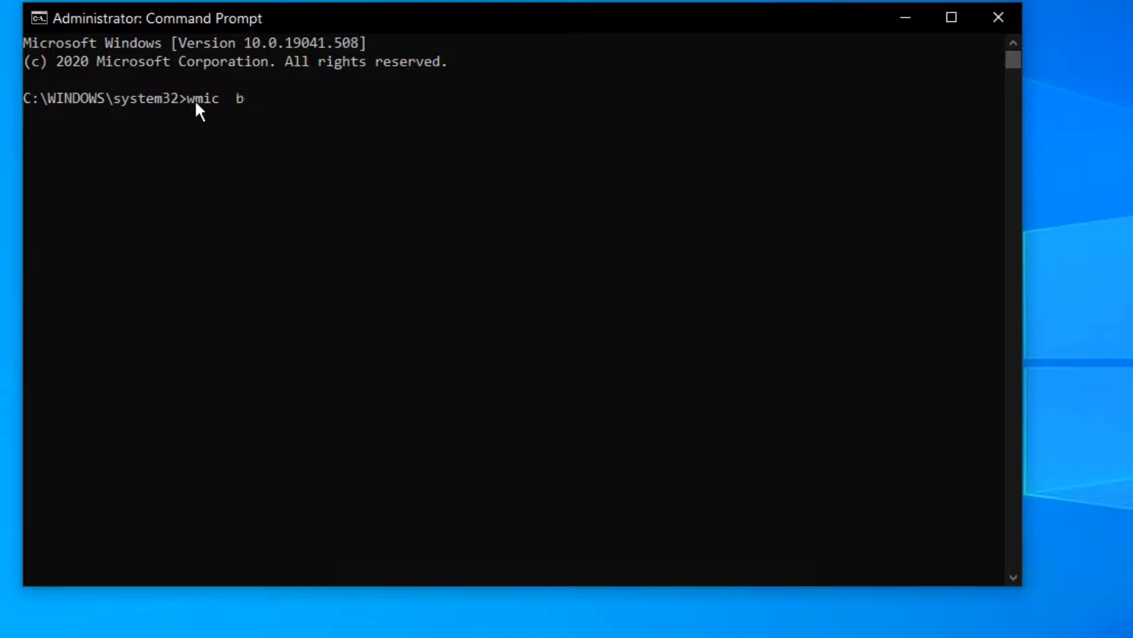
pyautogui.write('io')
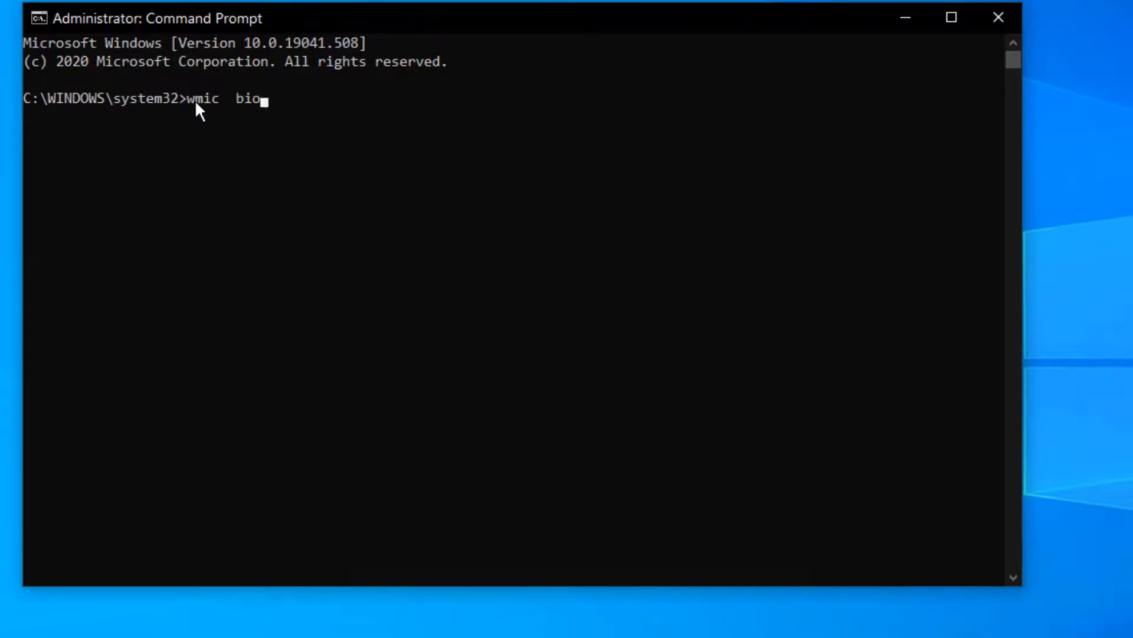
pyautogui.write('s')
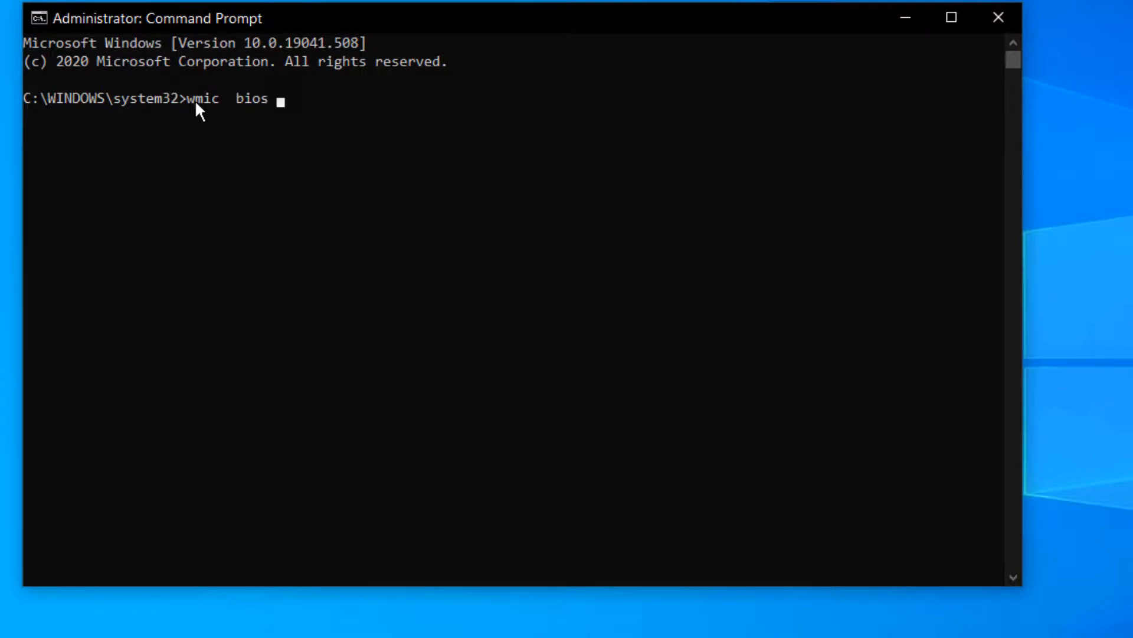
pyautogui.write('g')
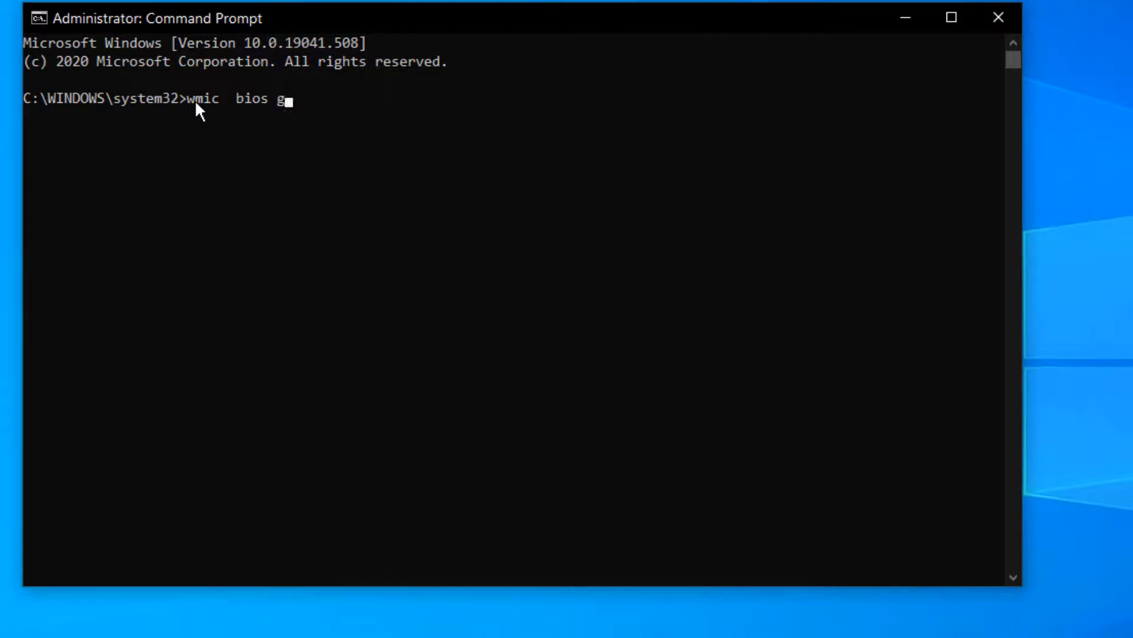
pyautogui.write('et')
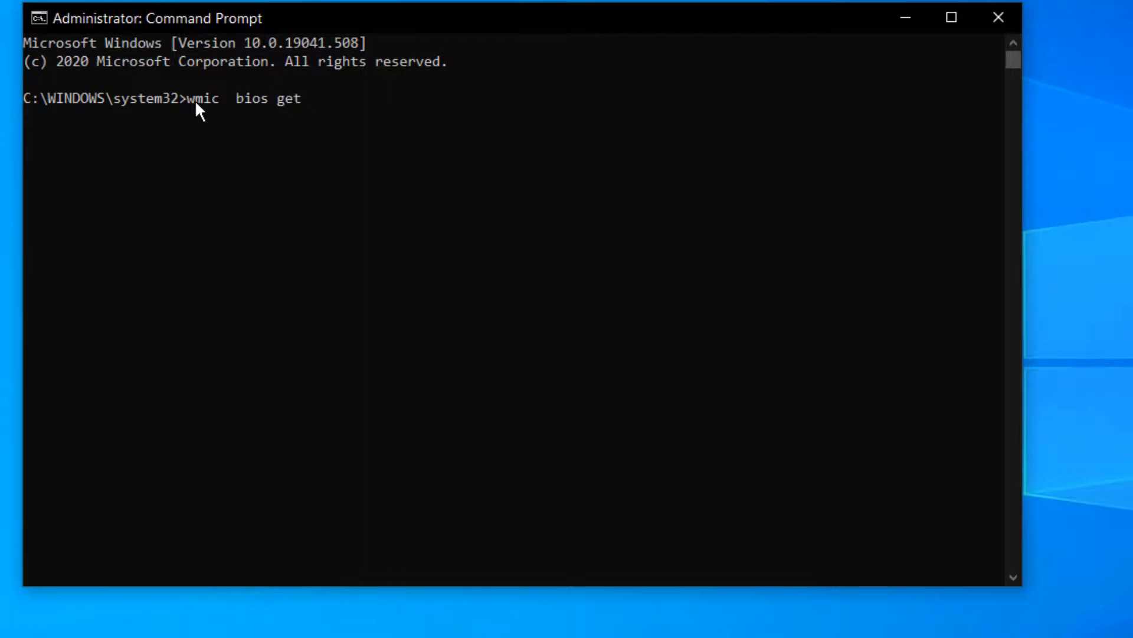
pyautogui.write('b')
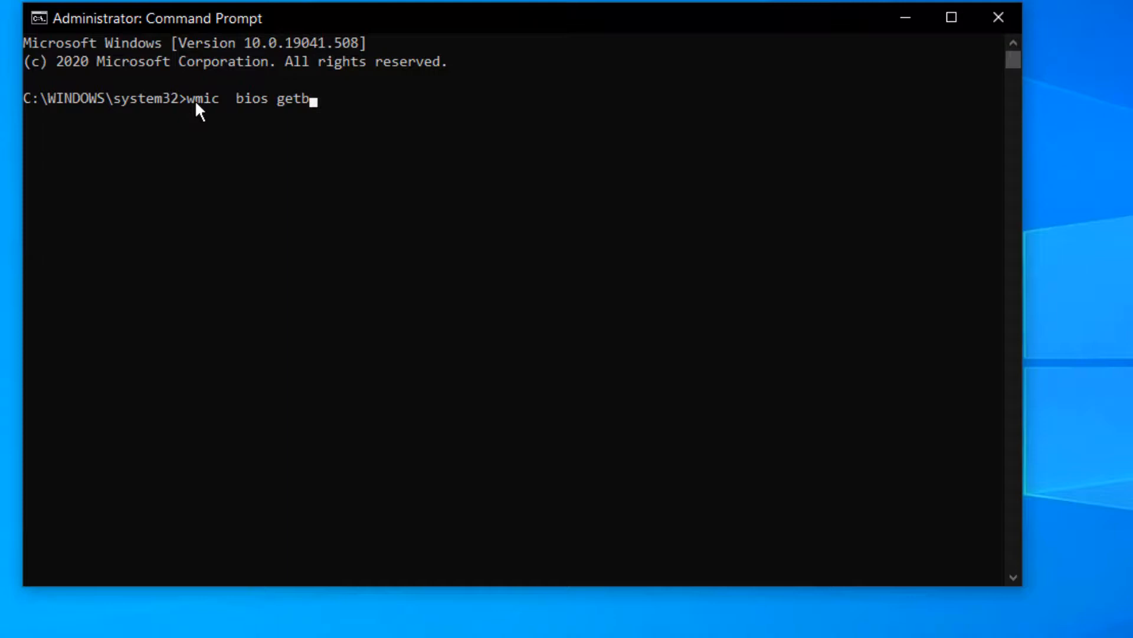
pyautogui.press('backspace')
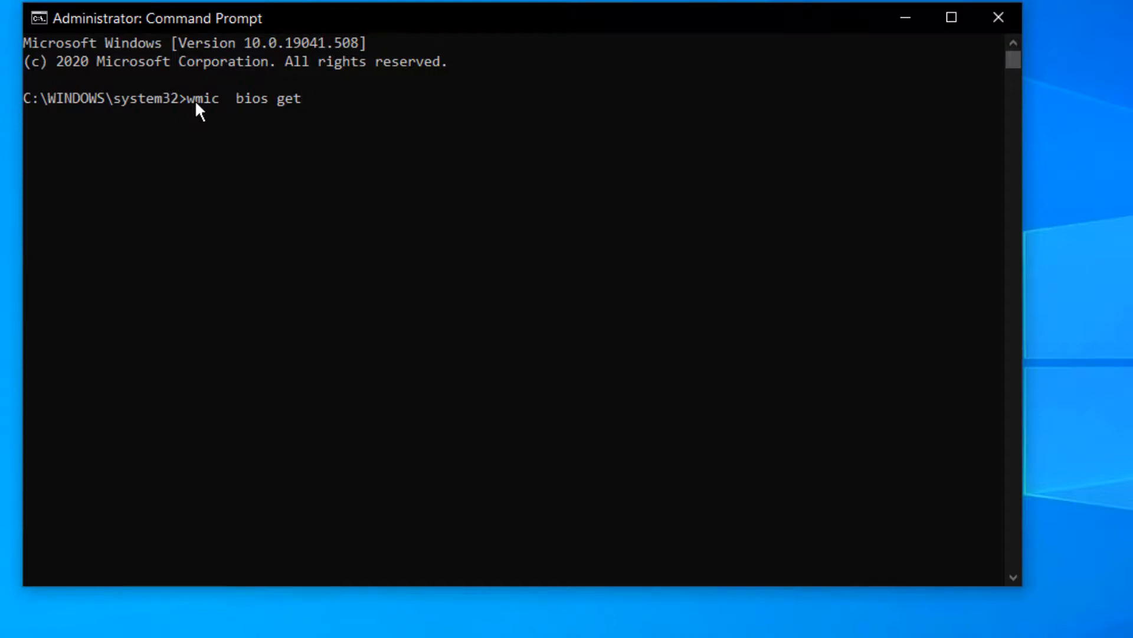
pyautogui.write('se')
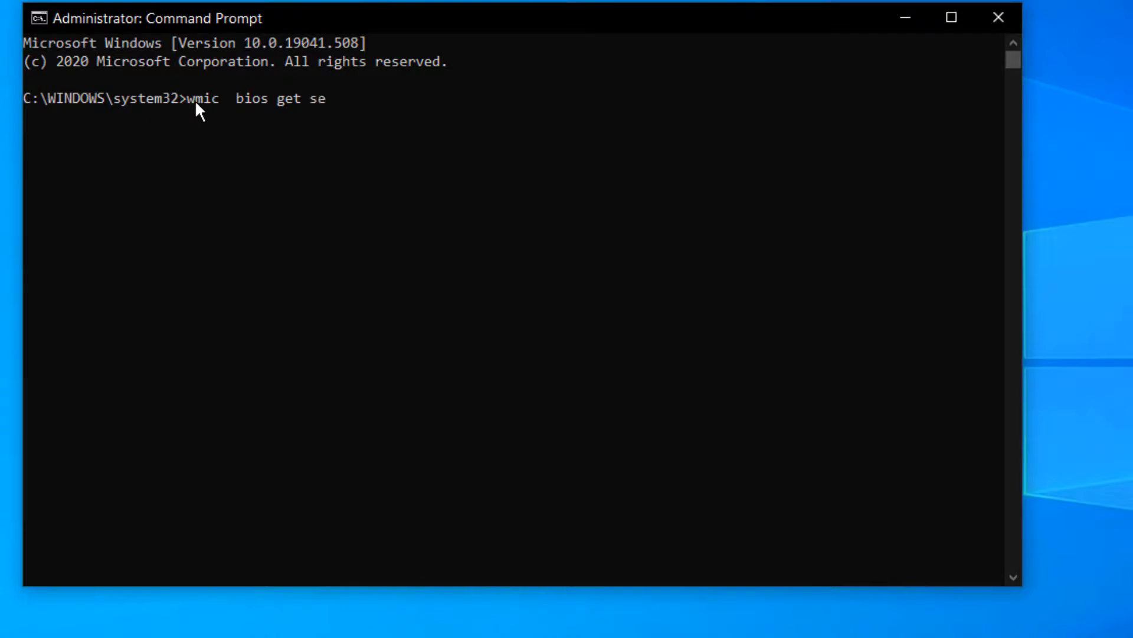
pyautogui.write('r')
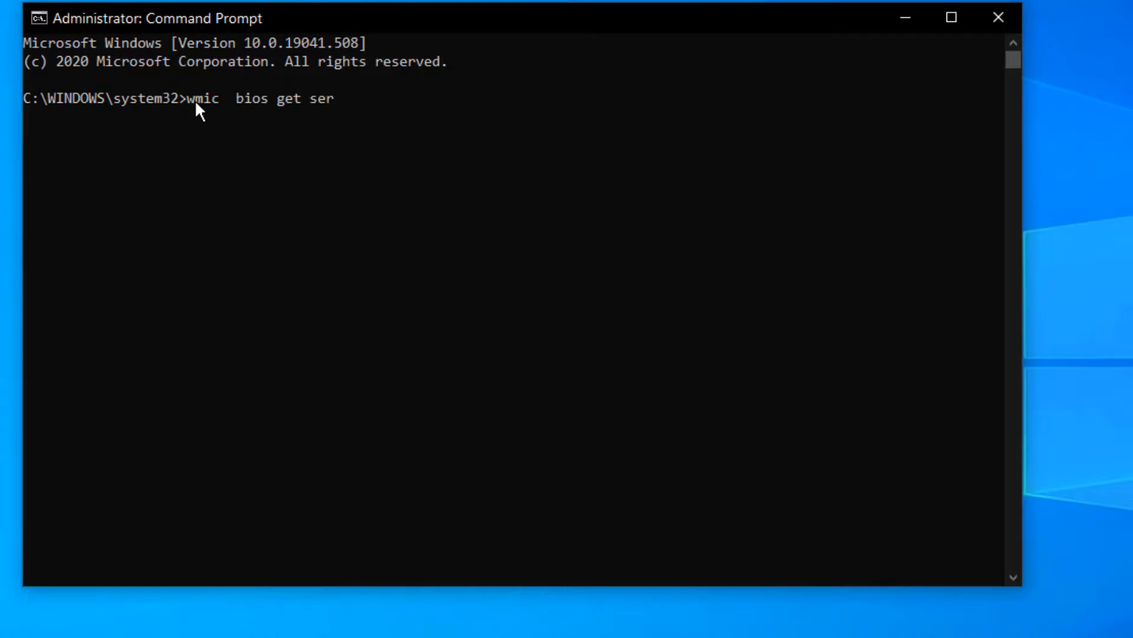
pyautogui.write('ia')
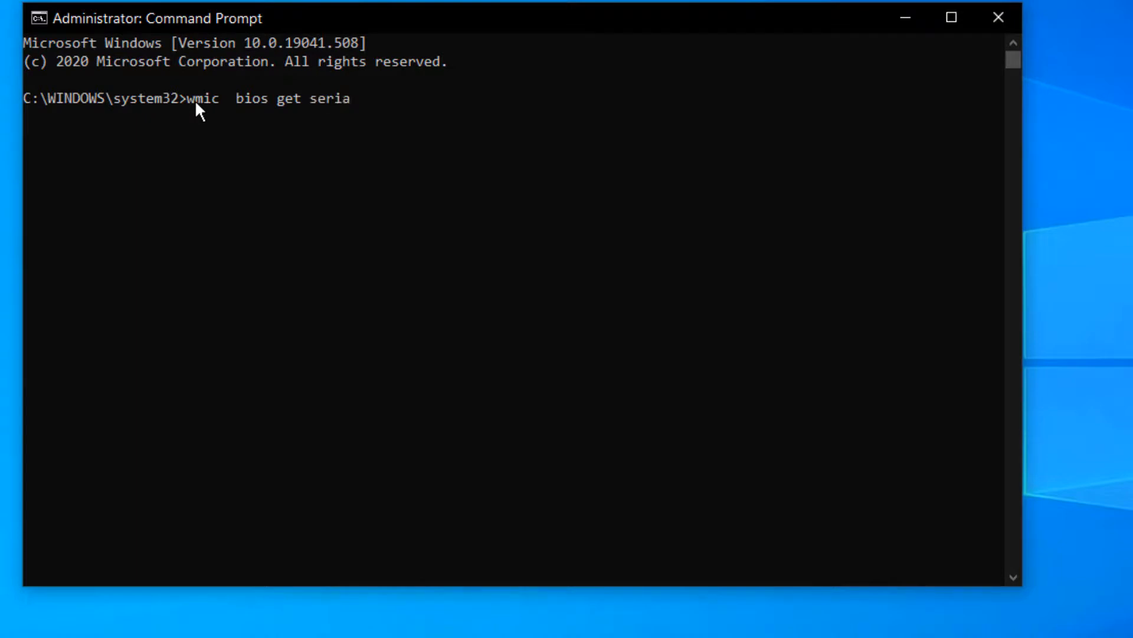
pyautogui.write('l')
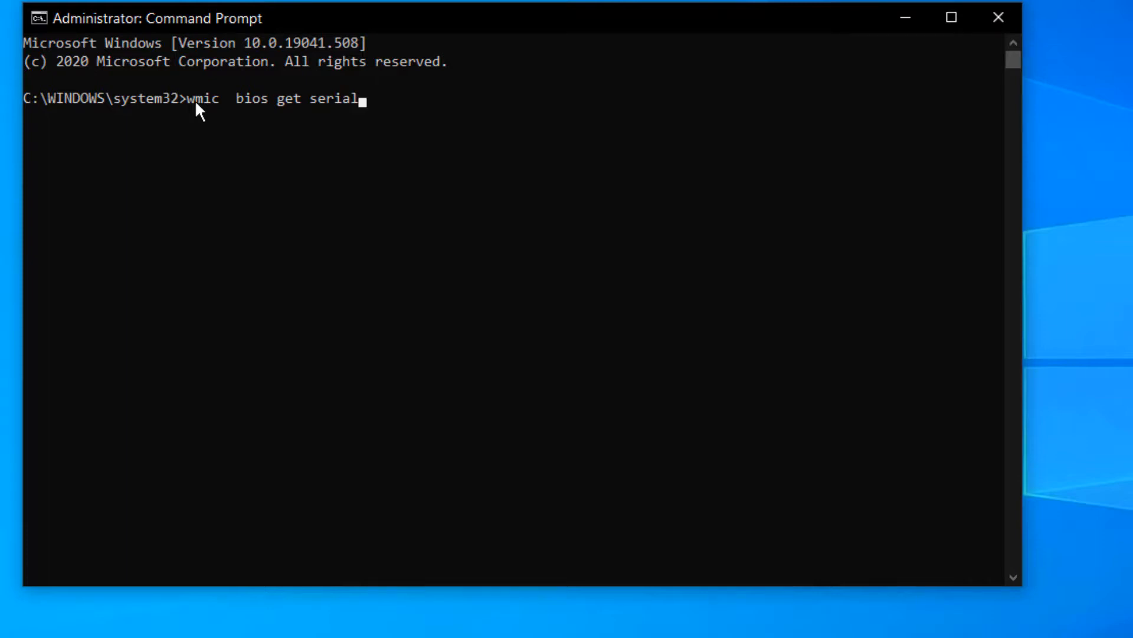
pyautogui.write('nu')
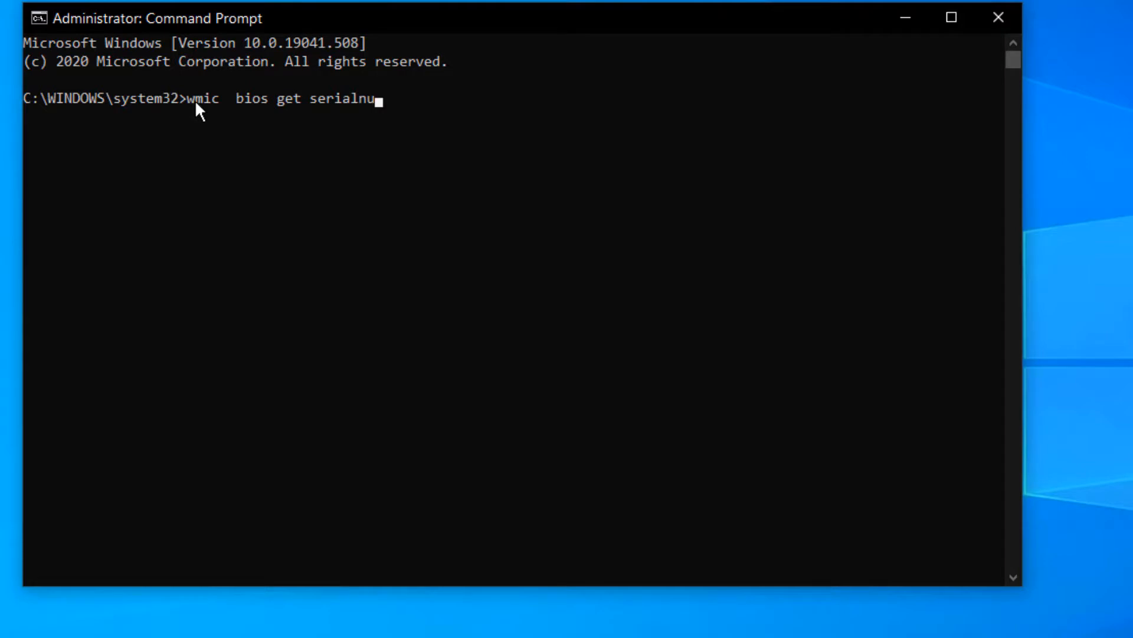
pyautogui.write('b')
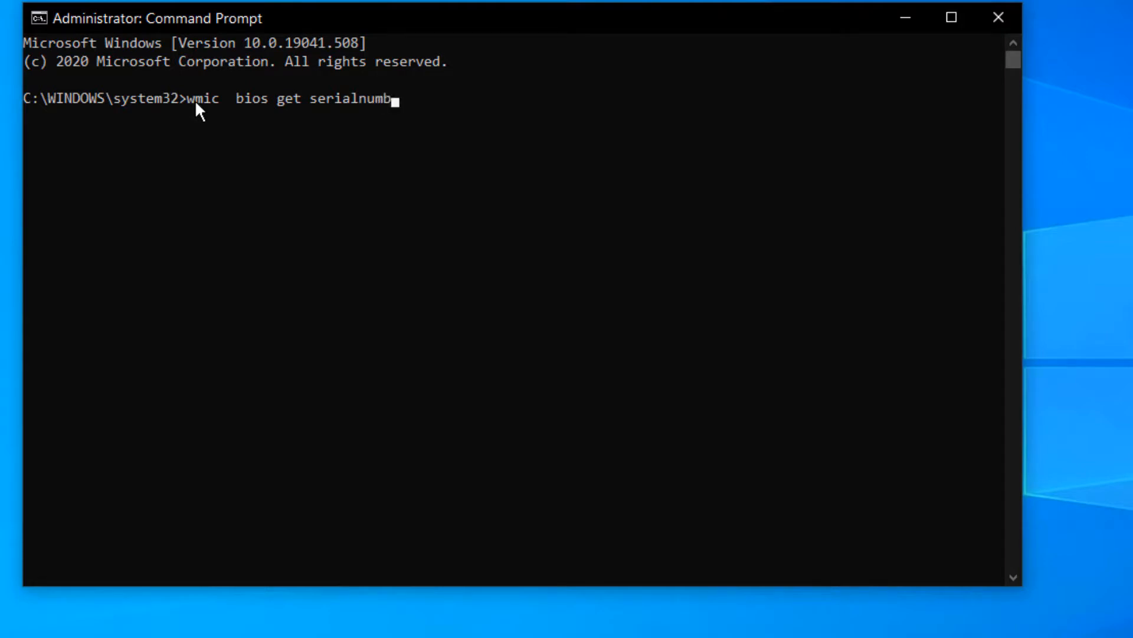
pyautogui.write('er')
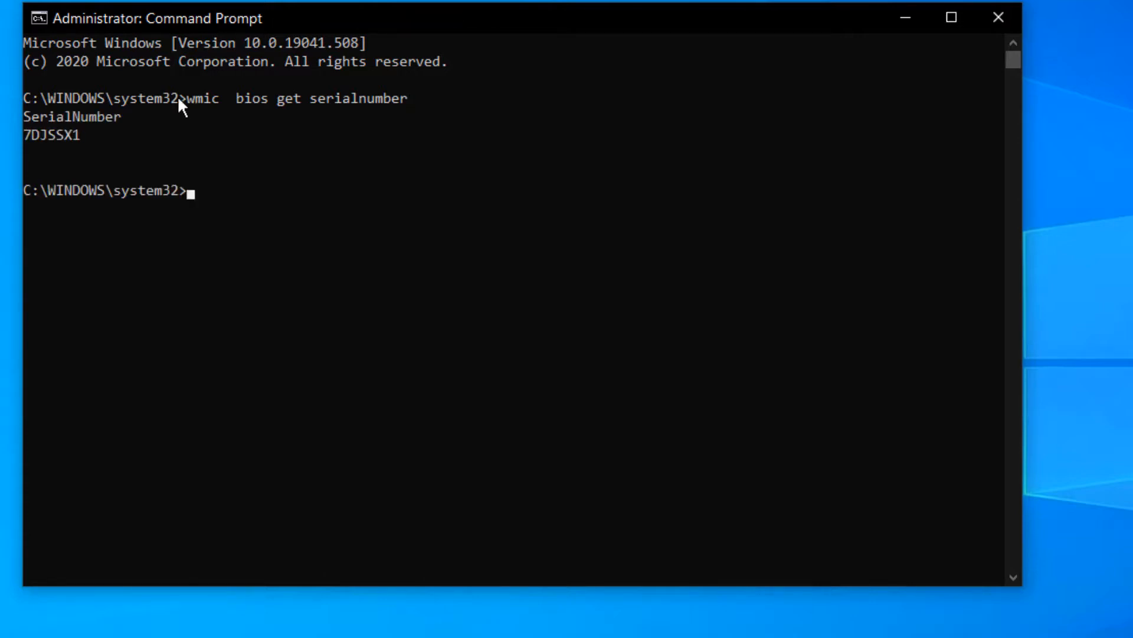
pyautogui.moveTo(72, 141)
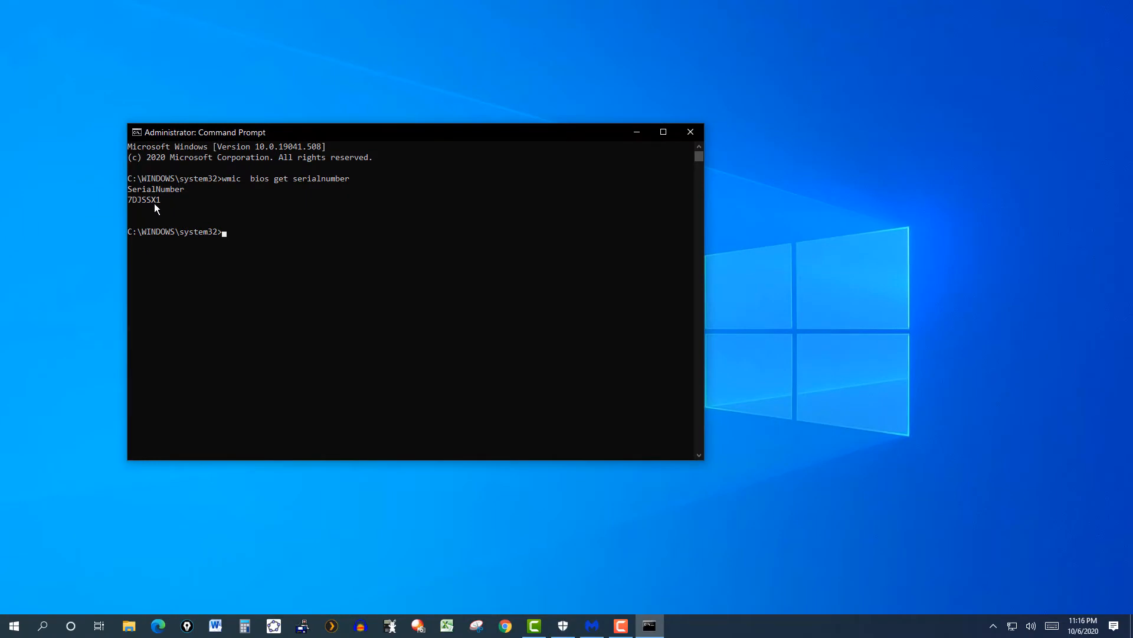
pyautogui.moveTo(145, 212)
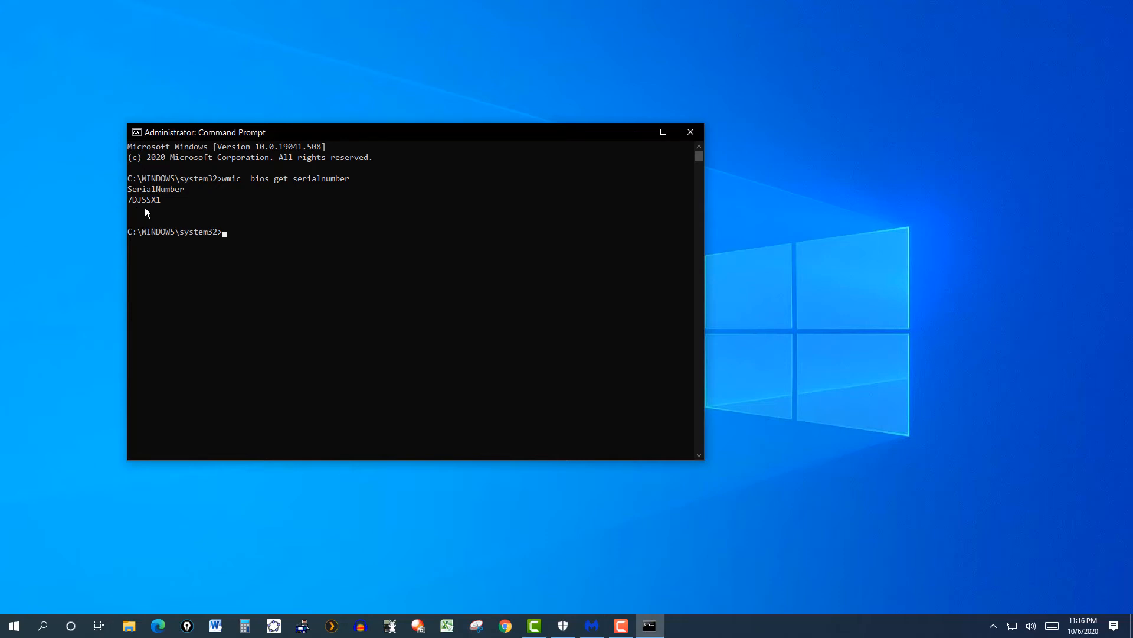
pyautogui.moveTo(149, 204)
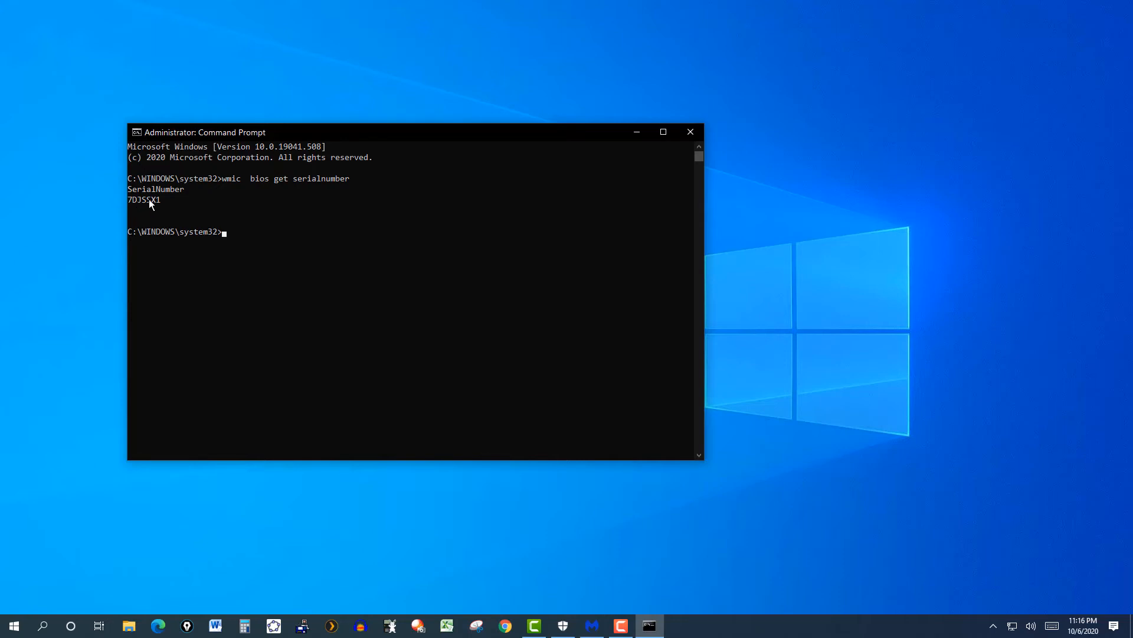
pyautogui.moveTo(496, 214)
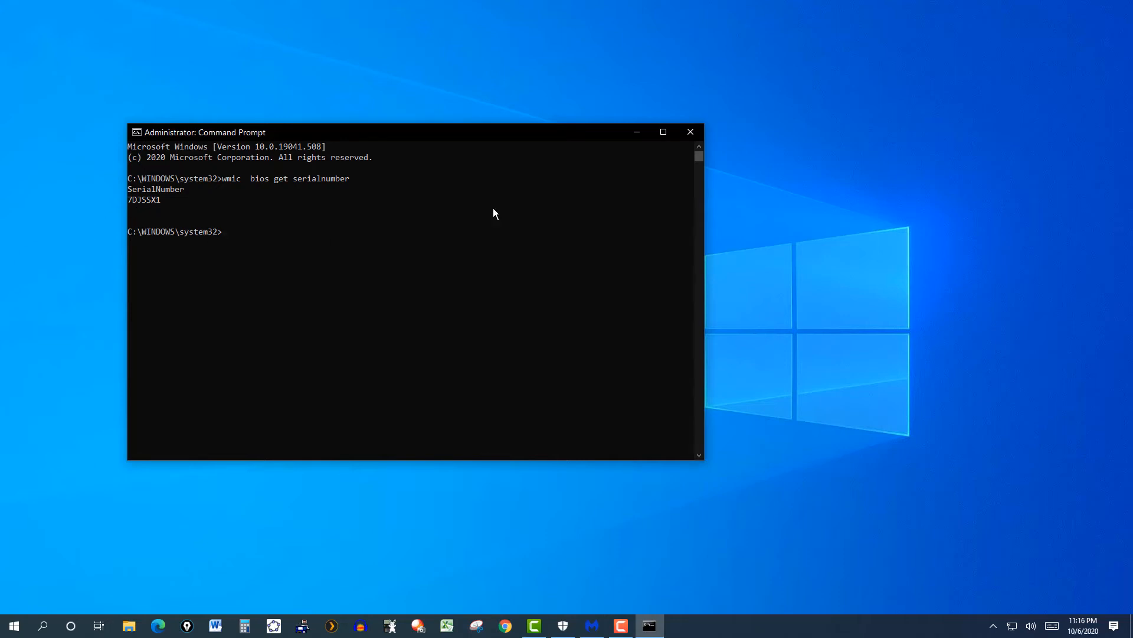